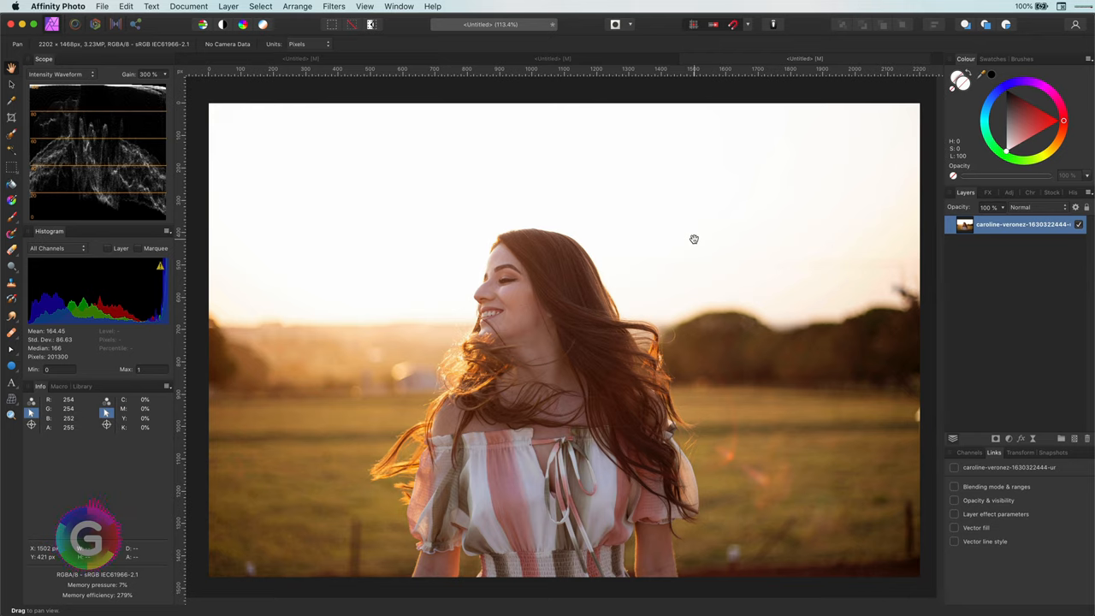
mouse_move(450, 301)
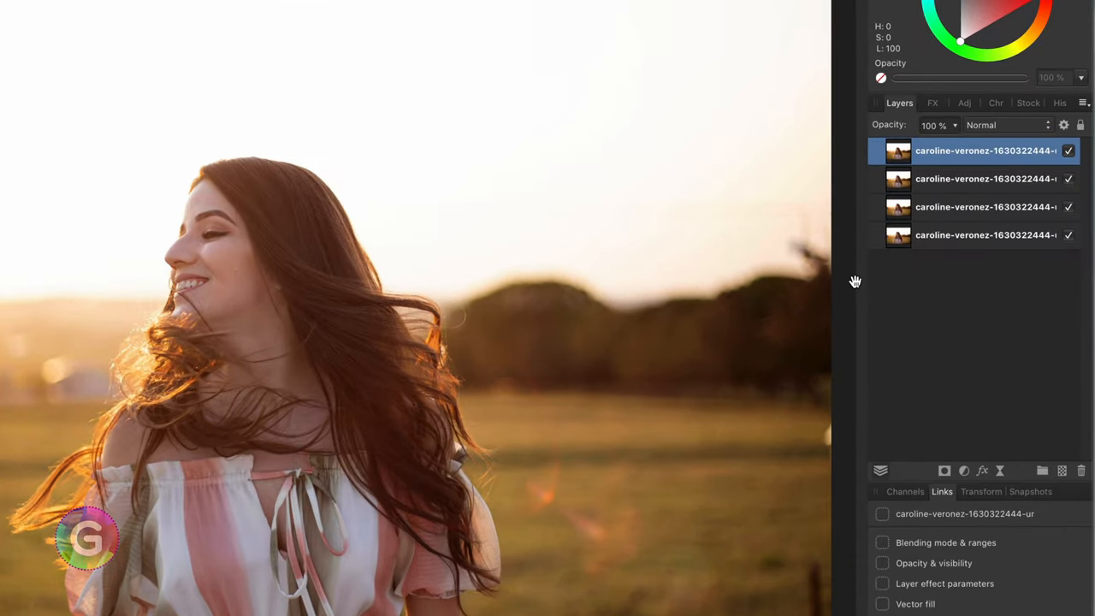
mouse_move(900, 179)
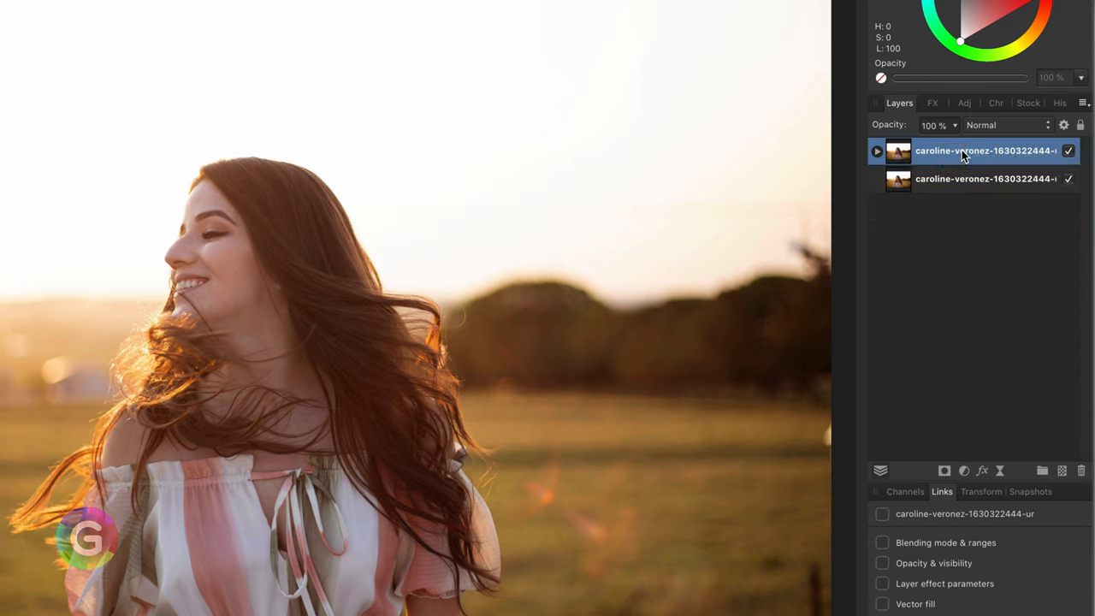
Expand the top portrait copy to reveal the two nested copies.
click(875, 151)
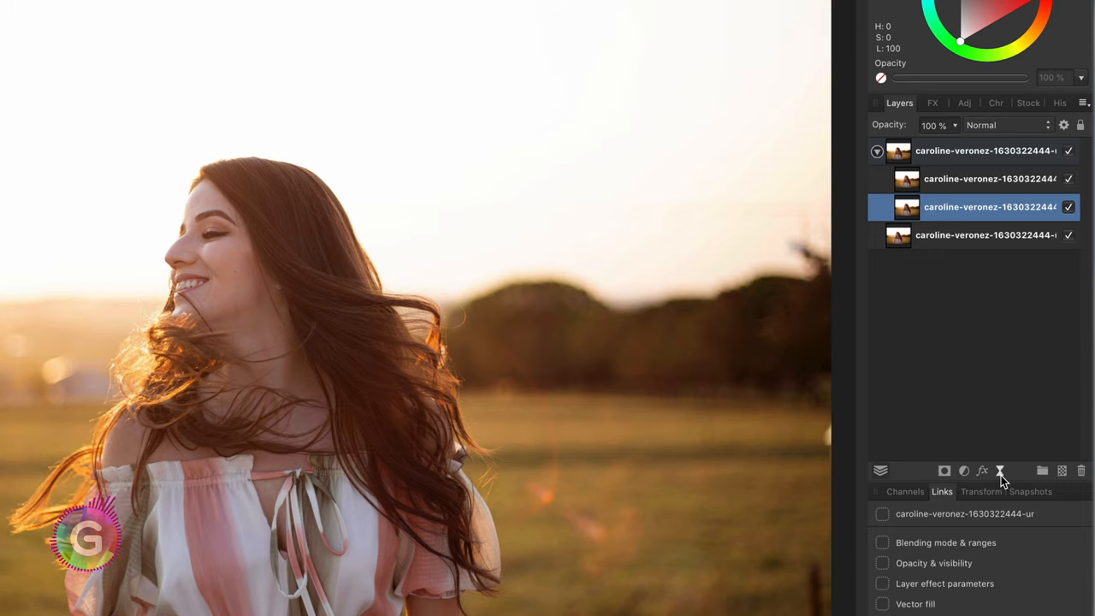
Attach a live Gaussian Blur with a 2 px radius to the lower nested copy.
click(998, 470)
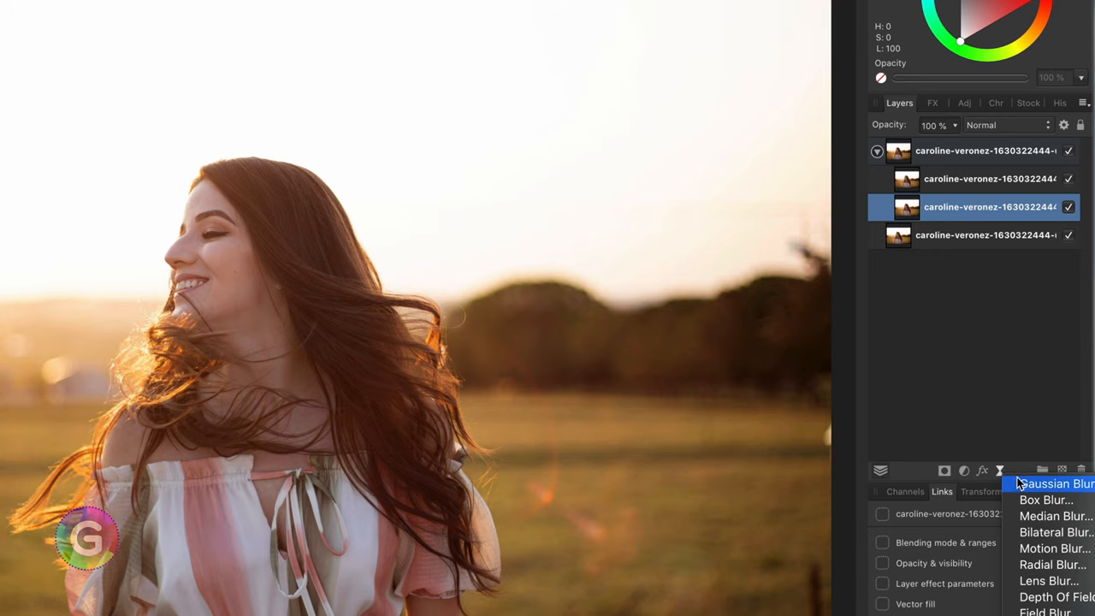
click(1051, 482)
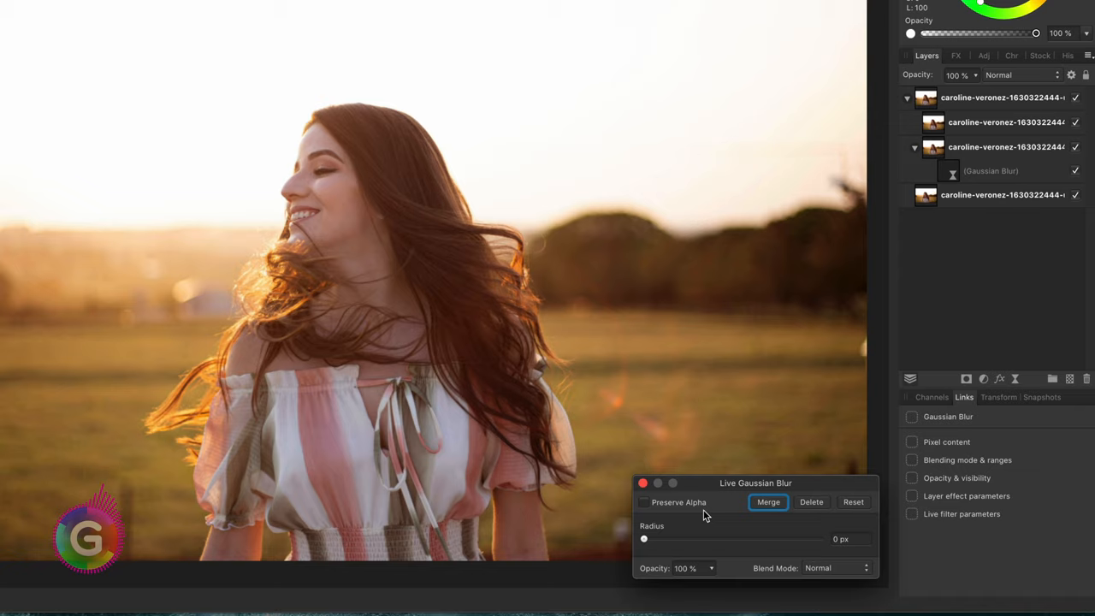
drag(643, 538, 678, 538)
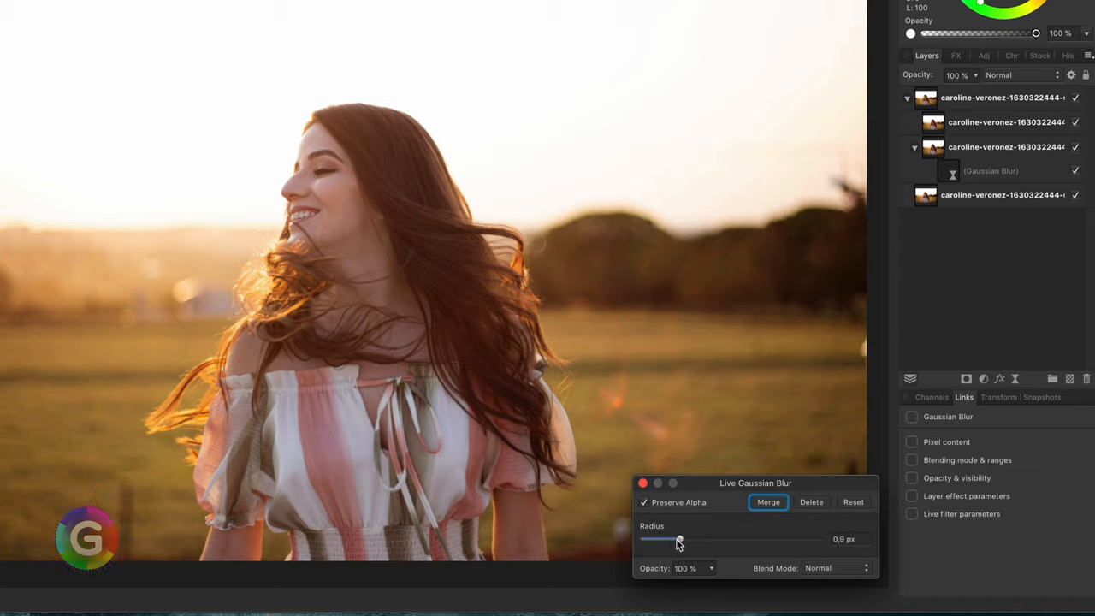
drag(677, 538, 687, 539)
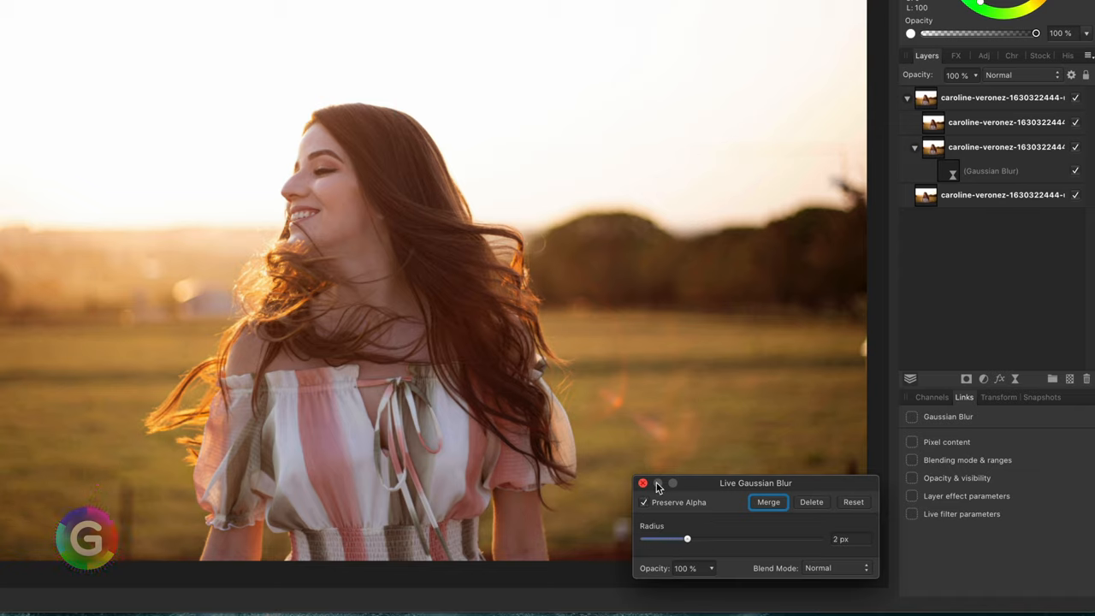
click(643, 482)
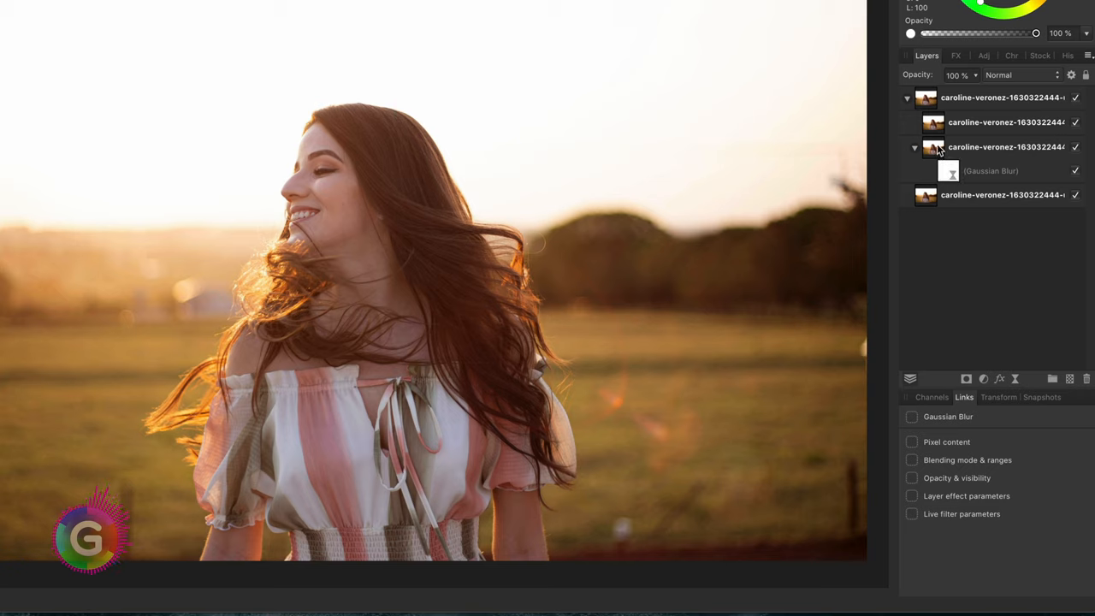
Set the blurred copy to Lighten and the sharp copy above it to Difference.
click(1017, 75)
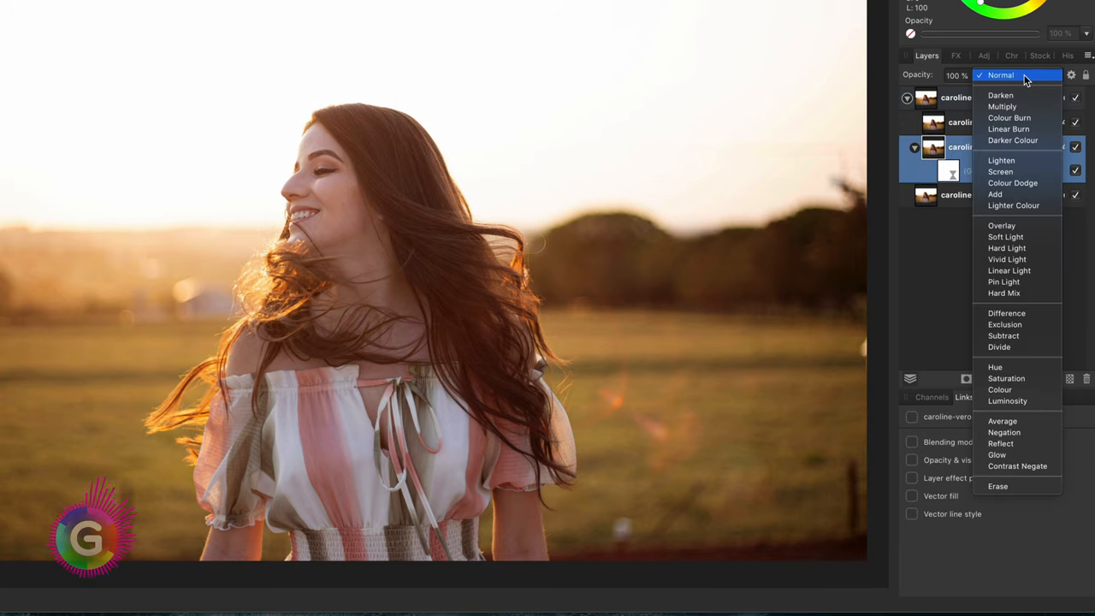
click(1000, 161)
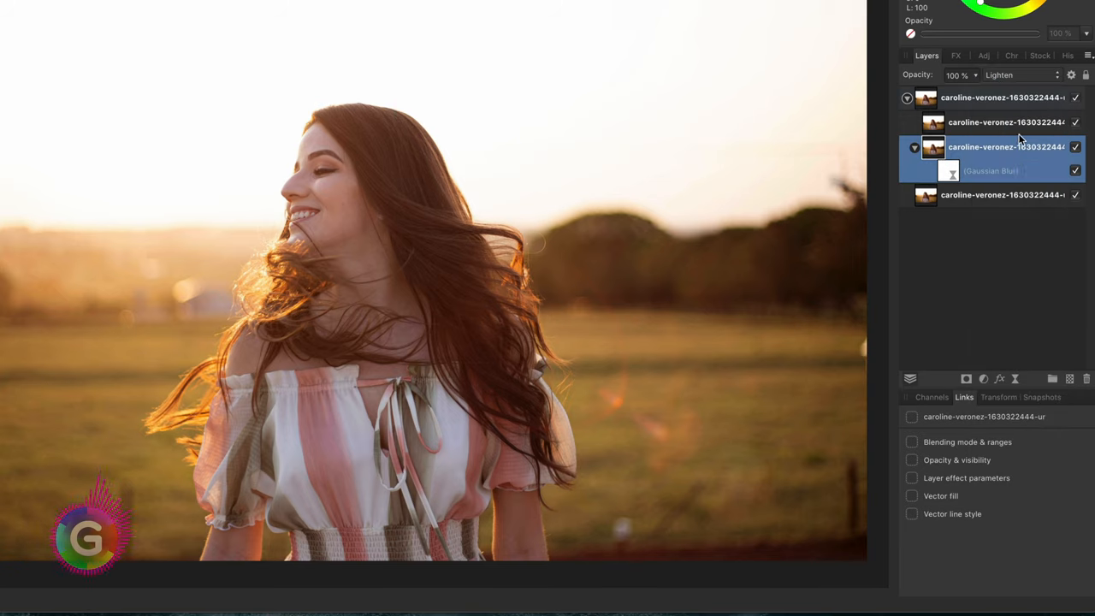
click(1023, 76)
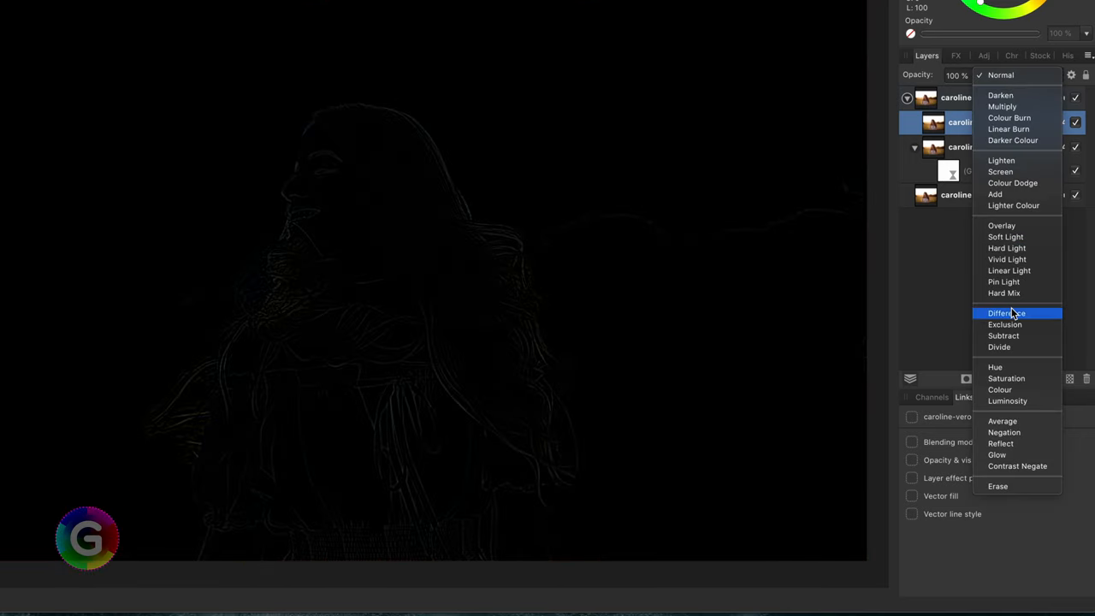
click(1006, 313)
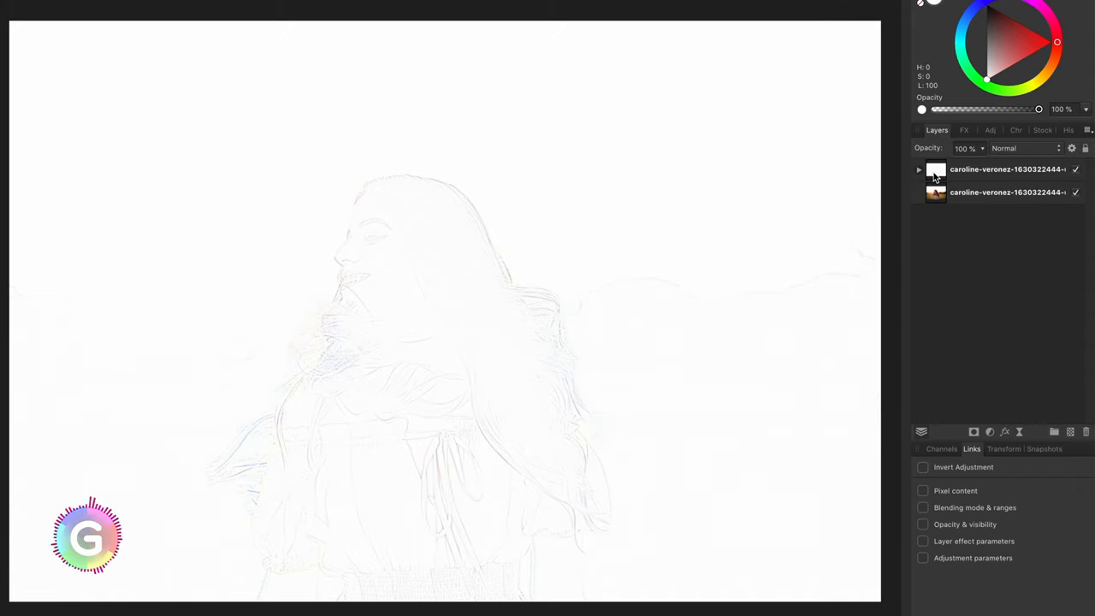
Select the edge layer stack so it can be grouped as Dark Edges and duplicated.
click(1007, 169)
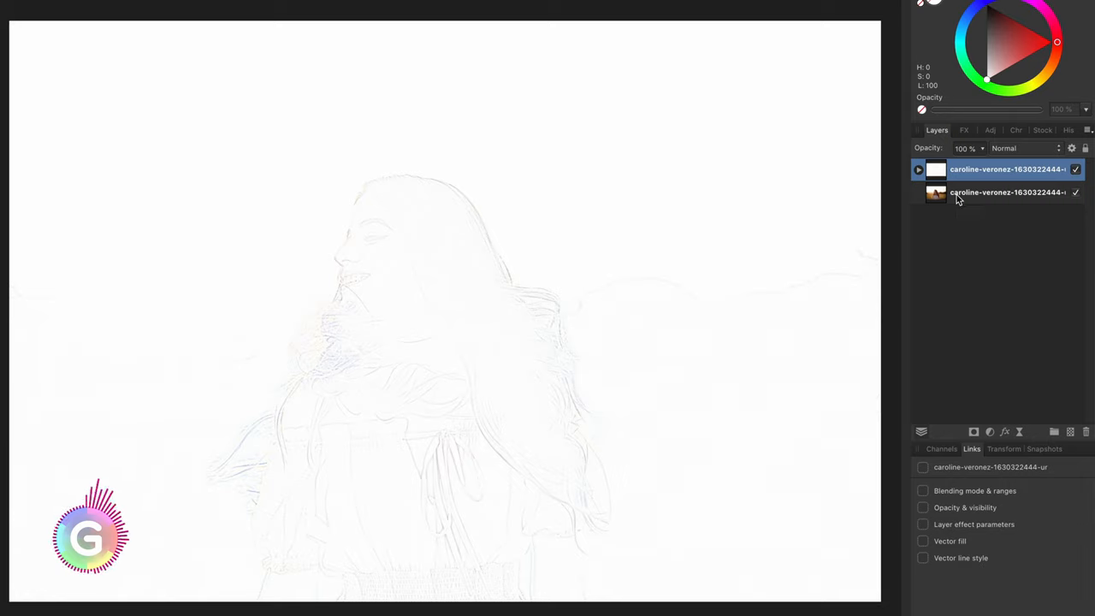
click(1017, 148)
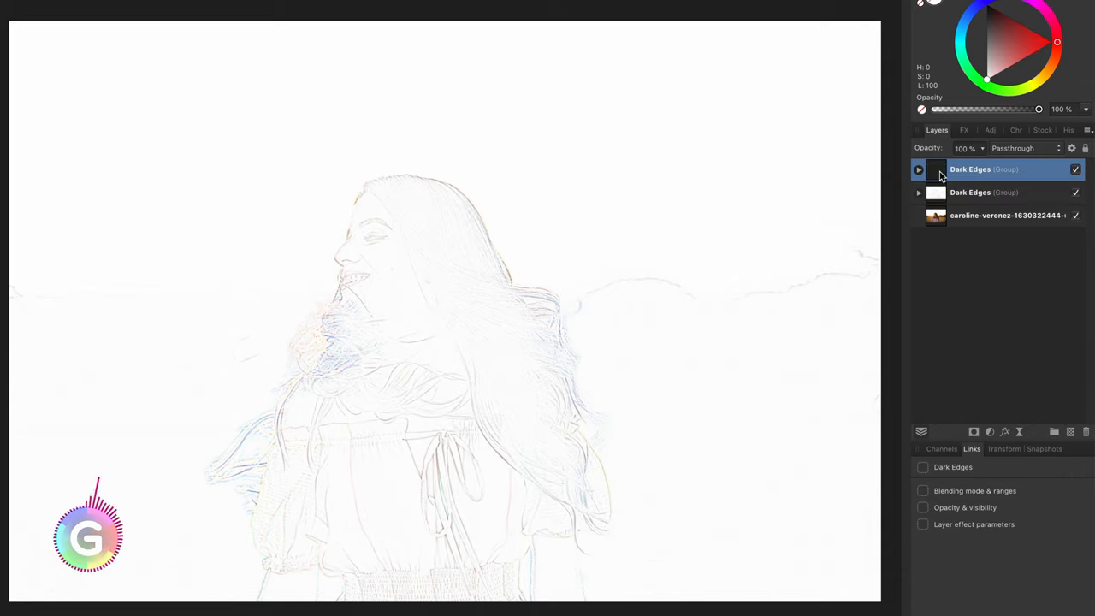
Rename the duplicate group Light Edges and switch its blurred copy to Darken.
double_click(969, 170)
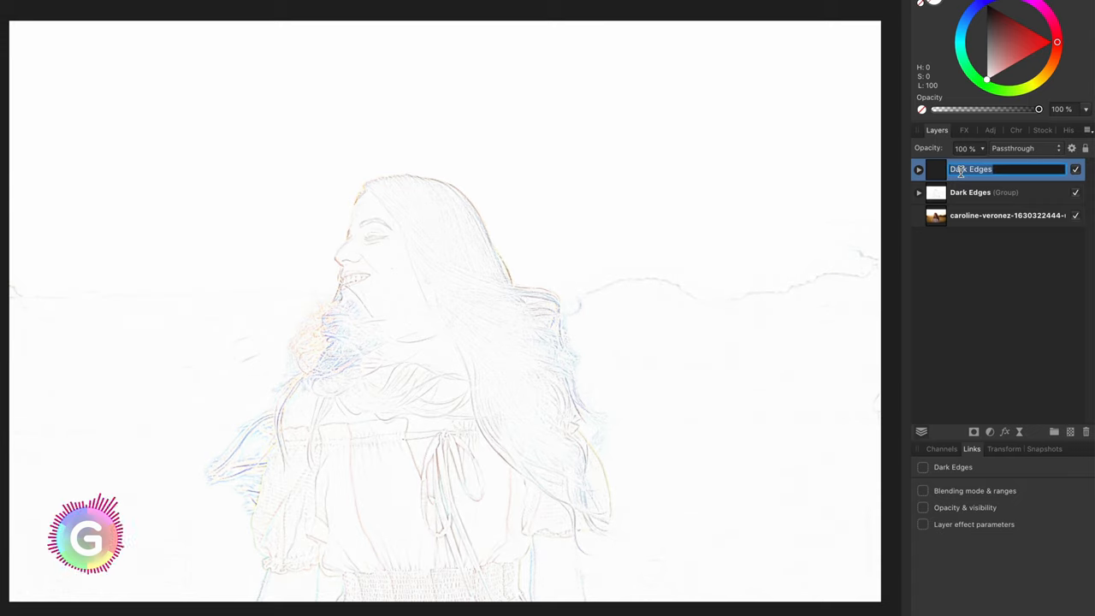
text(Light)
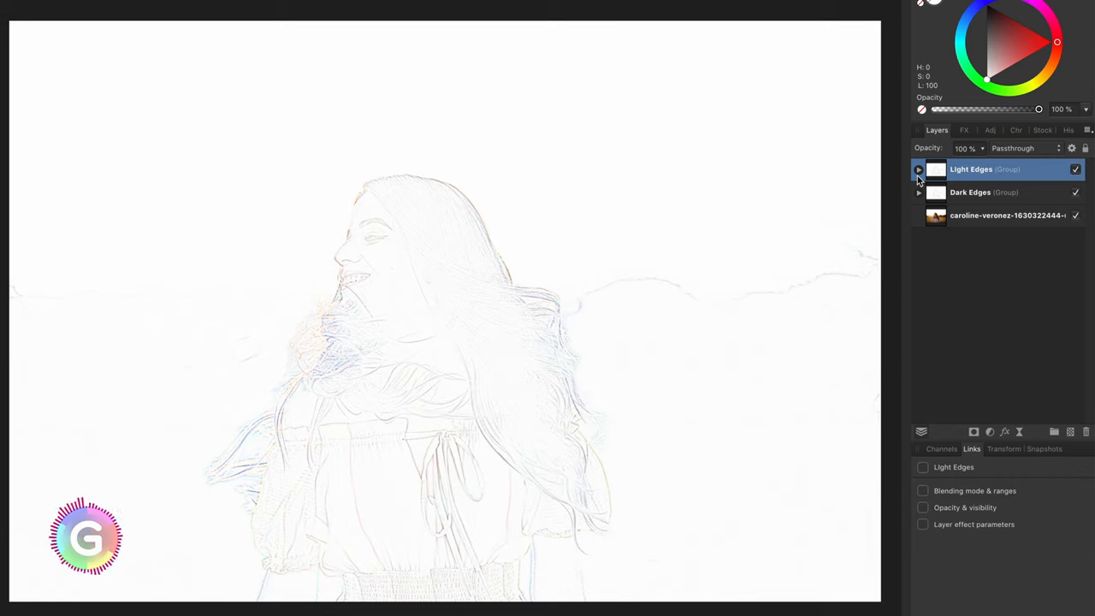
click(918, 170)
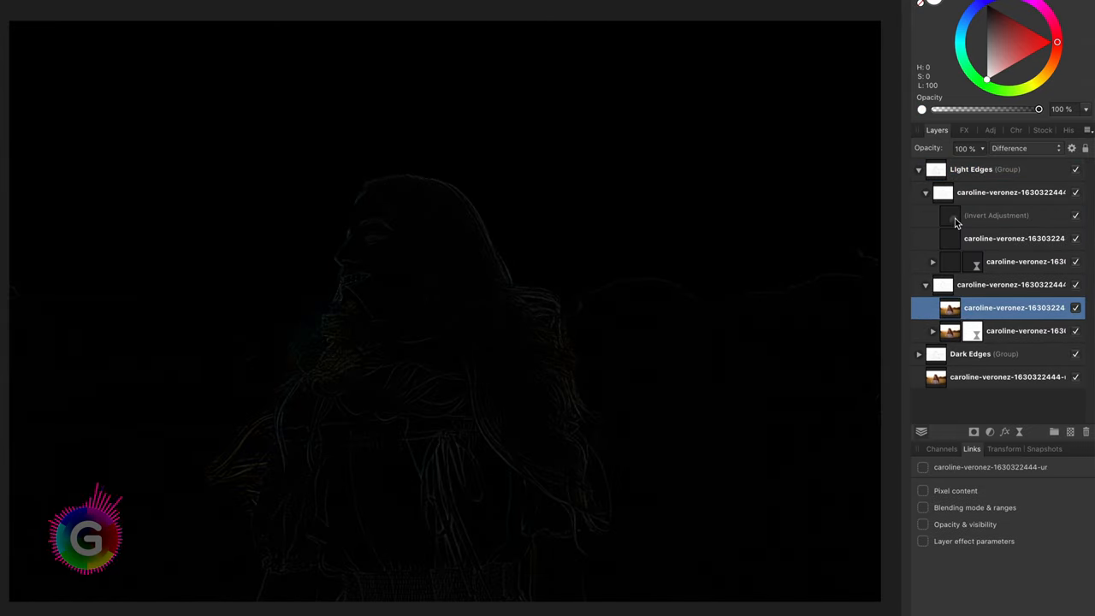
click(1013, 147)
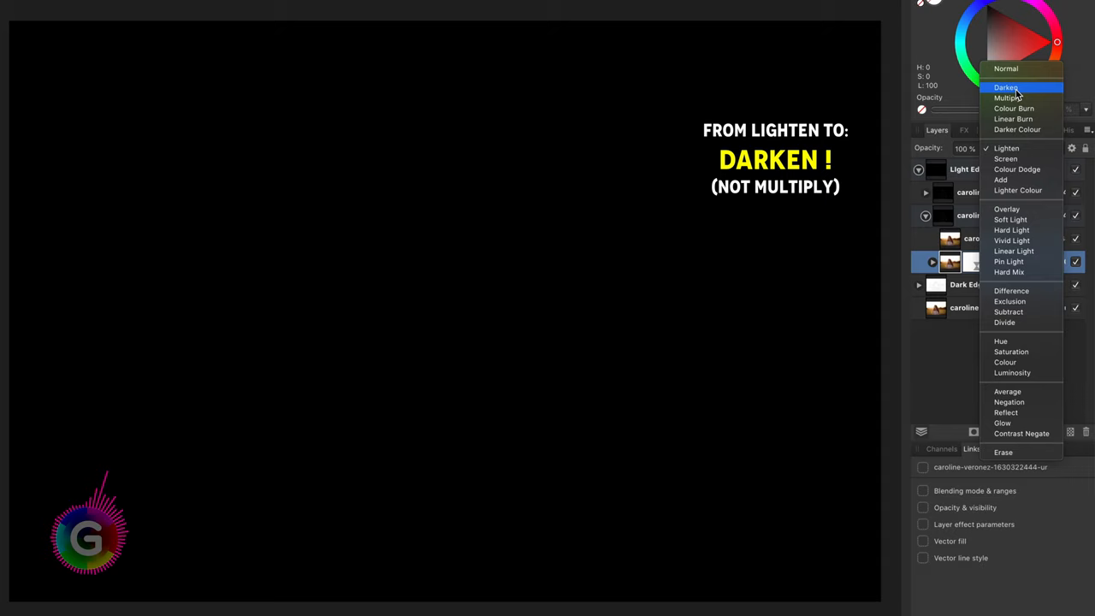
click(1006, 96)
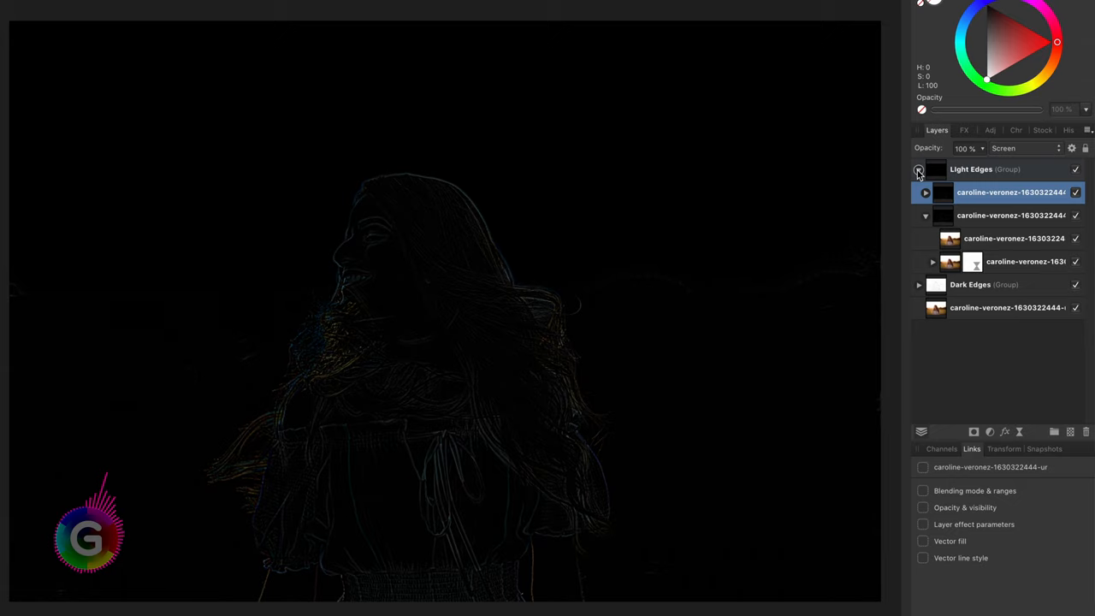
Nest the Light Edges and Dark Edges groups under the portrait layer and expand it.
click(918, 169)
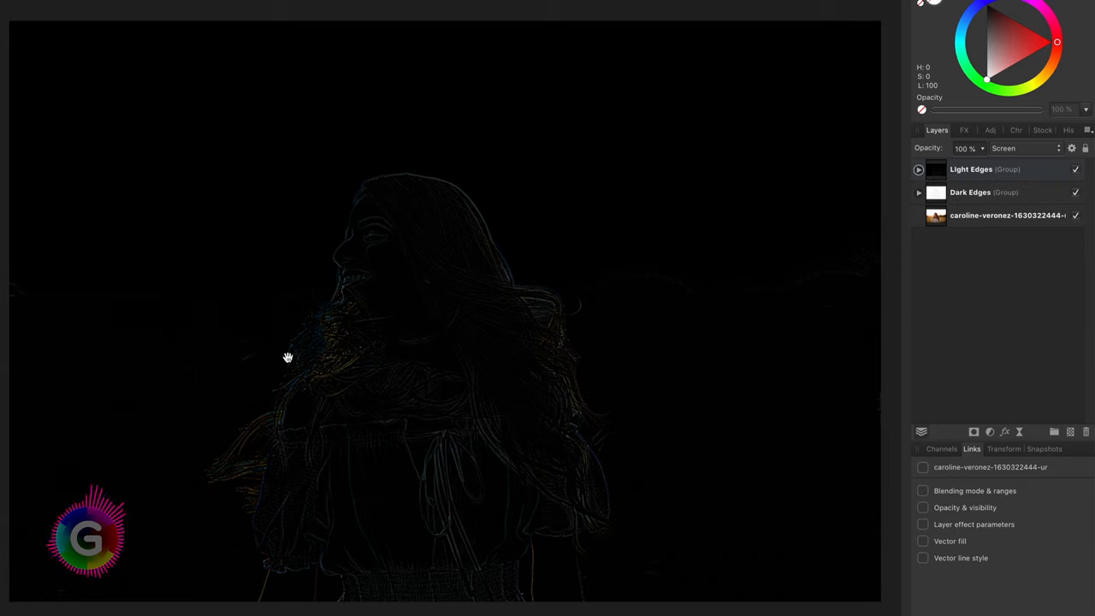
click(1009, 215)
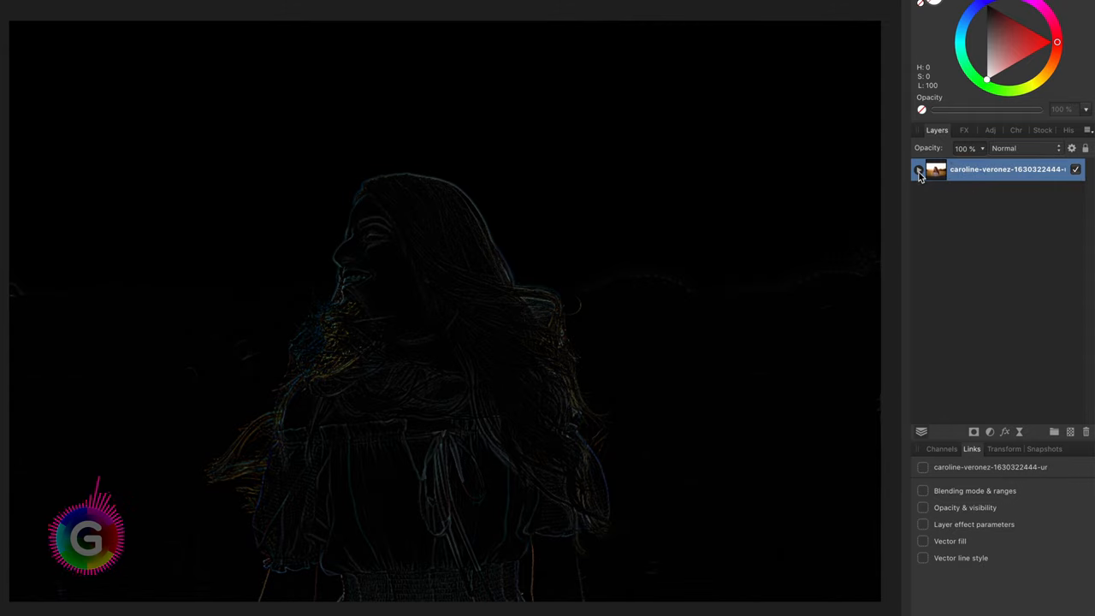
click(917, 170)
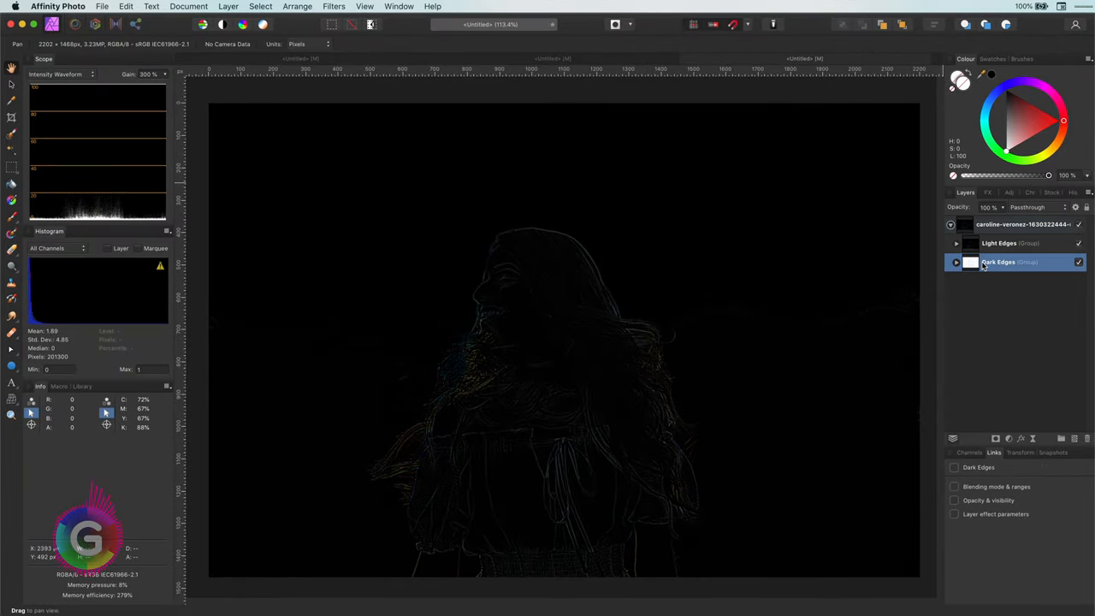
Blend the Dark Edges group with Multiply and the Light Edges group with Screen.
click(1029, 206)
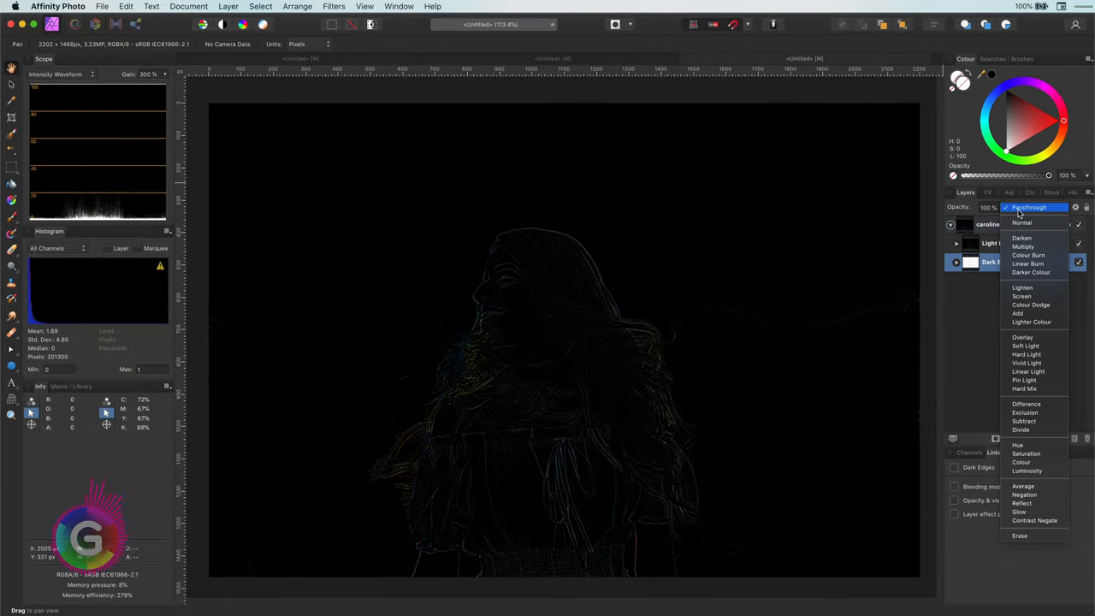
click(1022, 247)
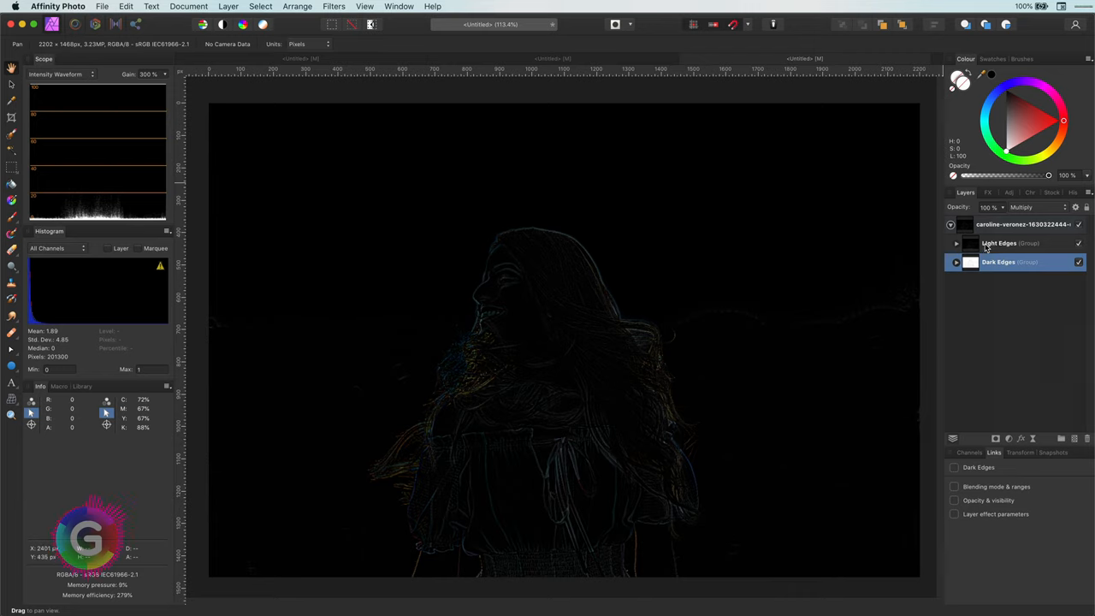
click(1029, 207)
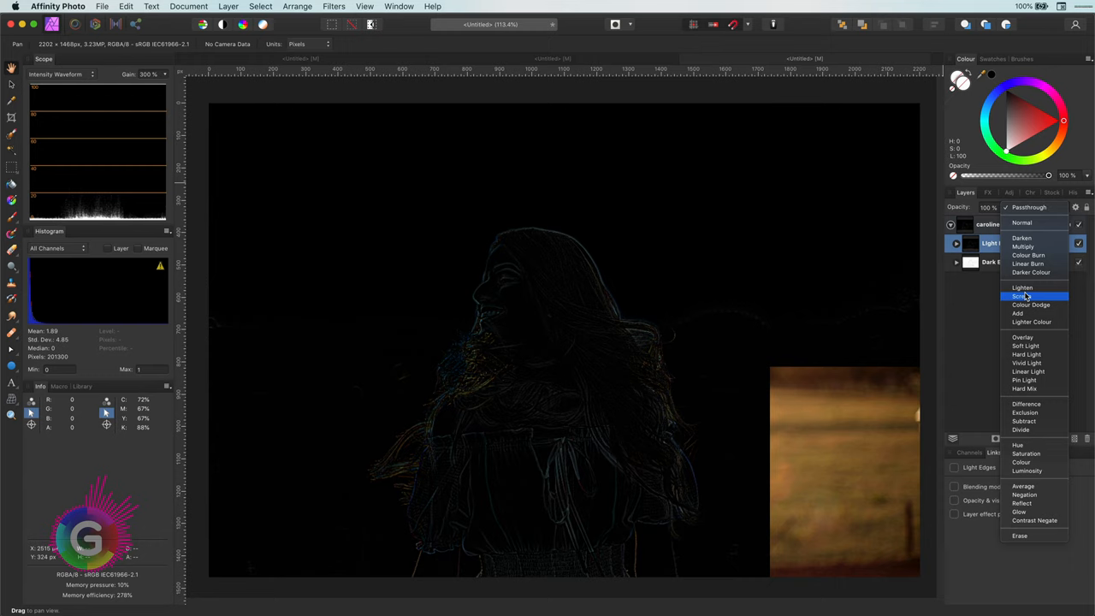
click(1023, 296)
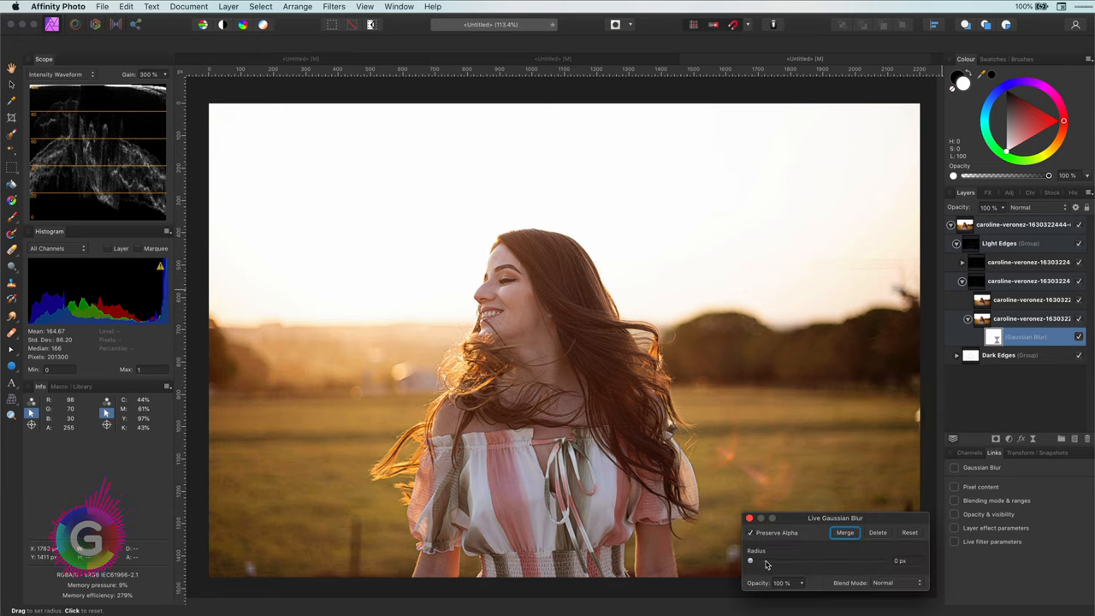
Raise the Light Edges copy's Gaussian Blur radius to about 15 px.
drag(749, 561, 814, 561)
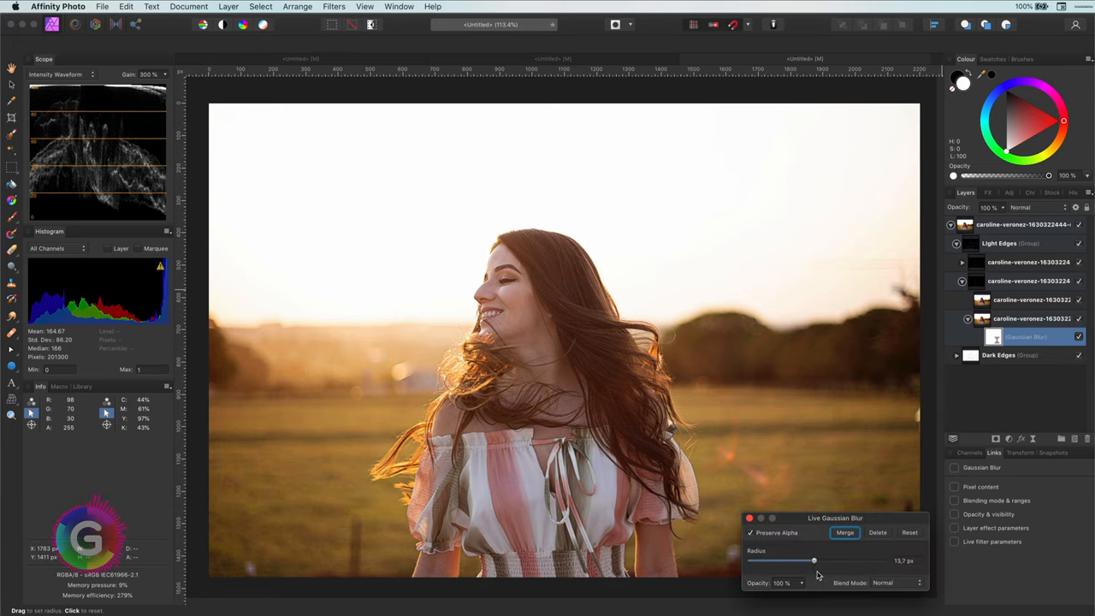
Close the Gaussian Blur settings, leaving both edge groups under the portrait.
click(845, 532)
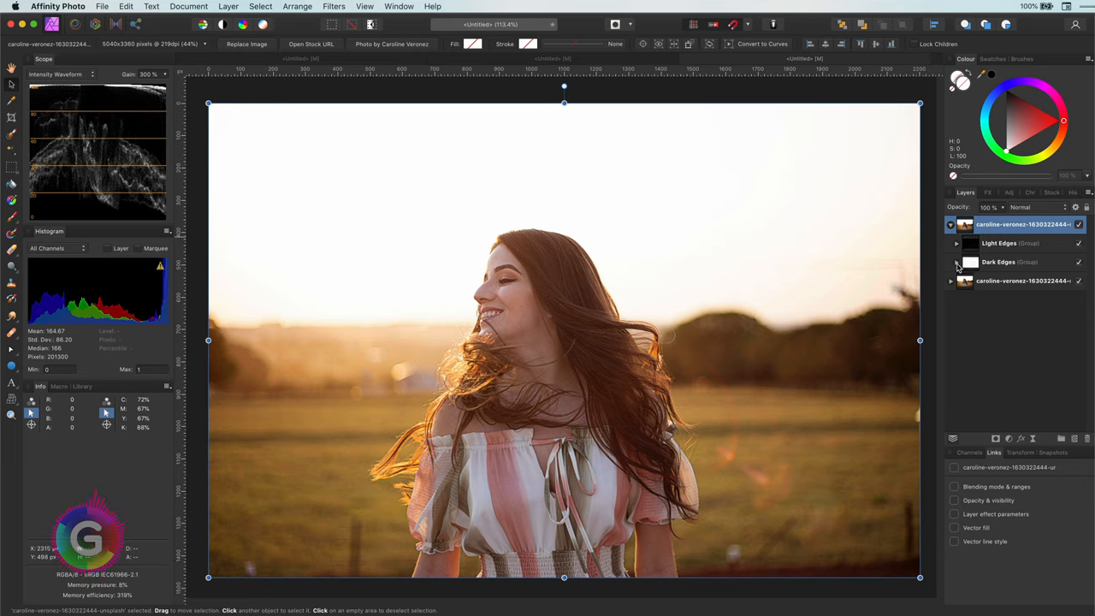
Add Curves adjustments, Darken blend in Dark Edges and Lighten blend in Light Edges.
click(956, 262)
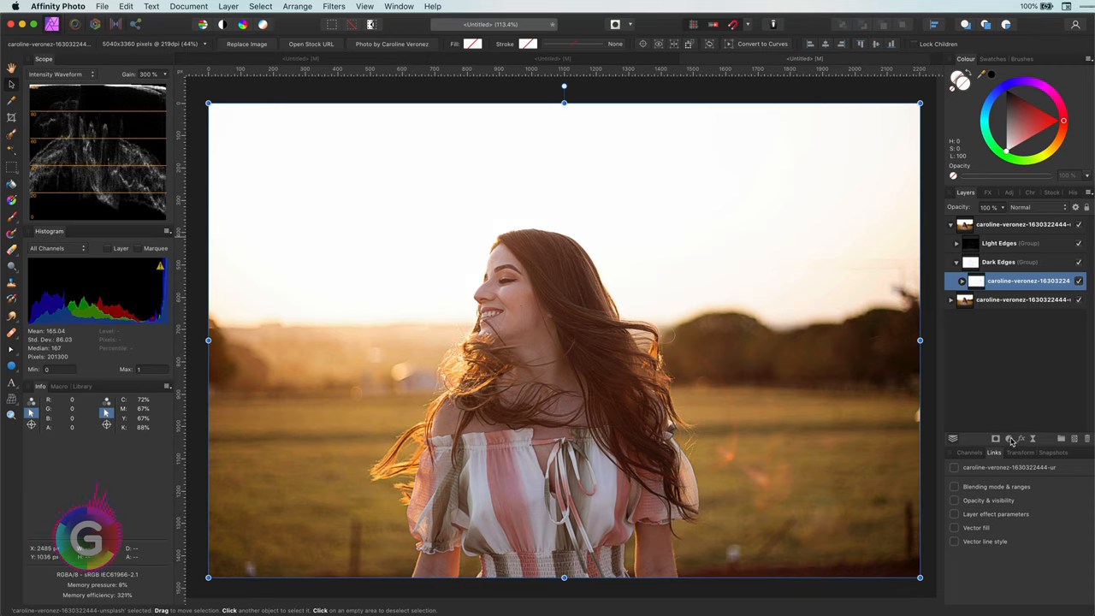
click(1007, 438)
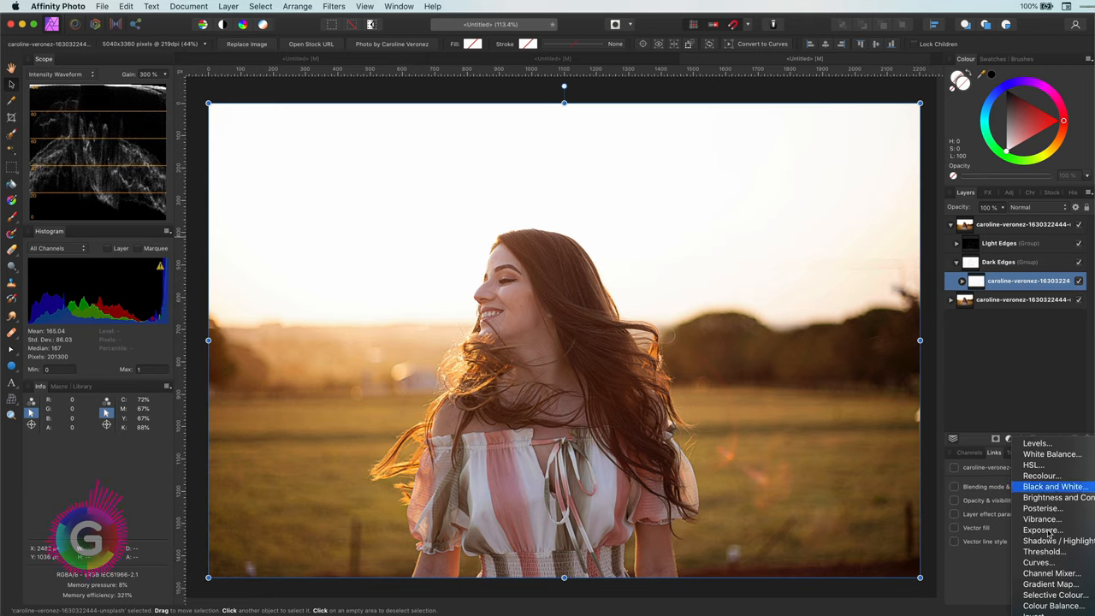
click(1037, 561)
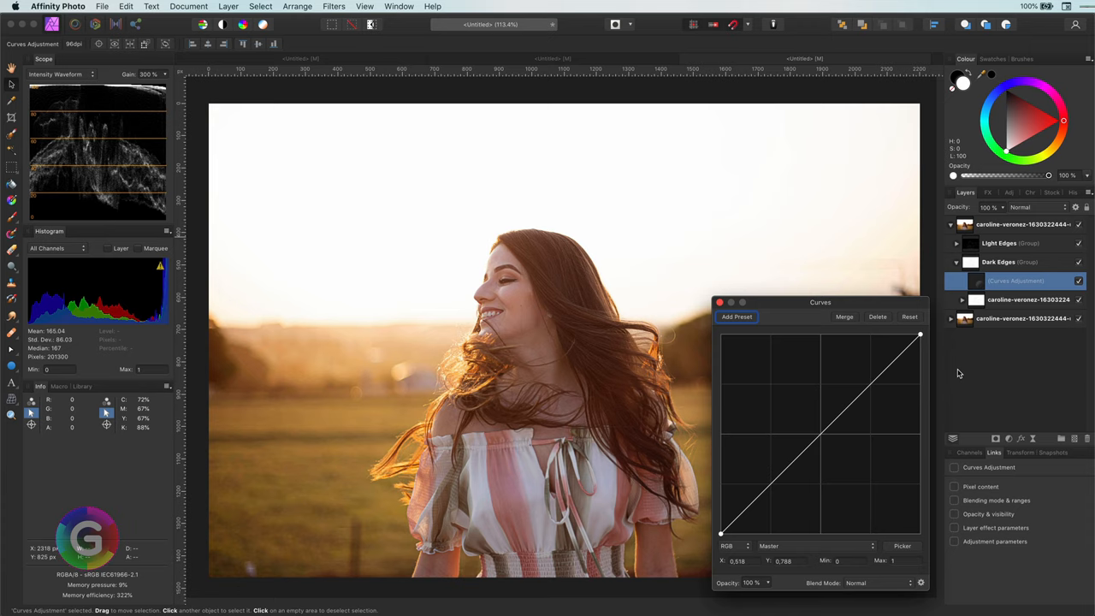
mouse_move(862, 581)
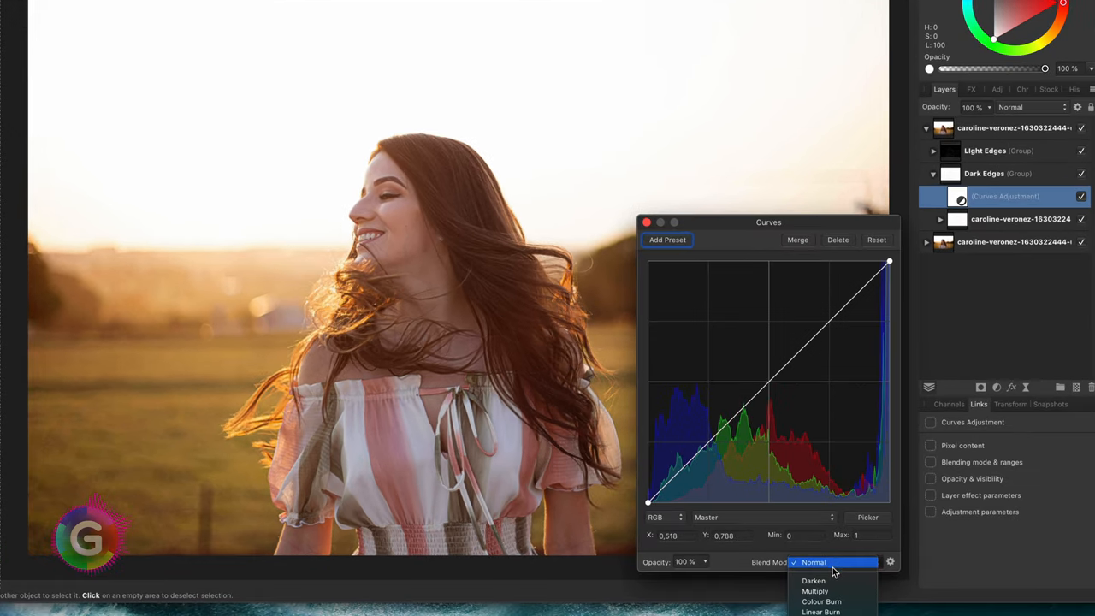
click(814, 592)
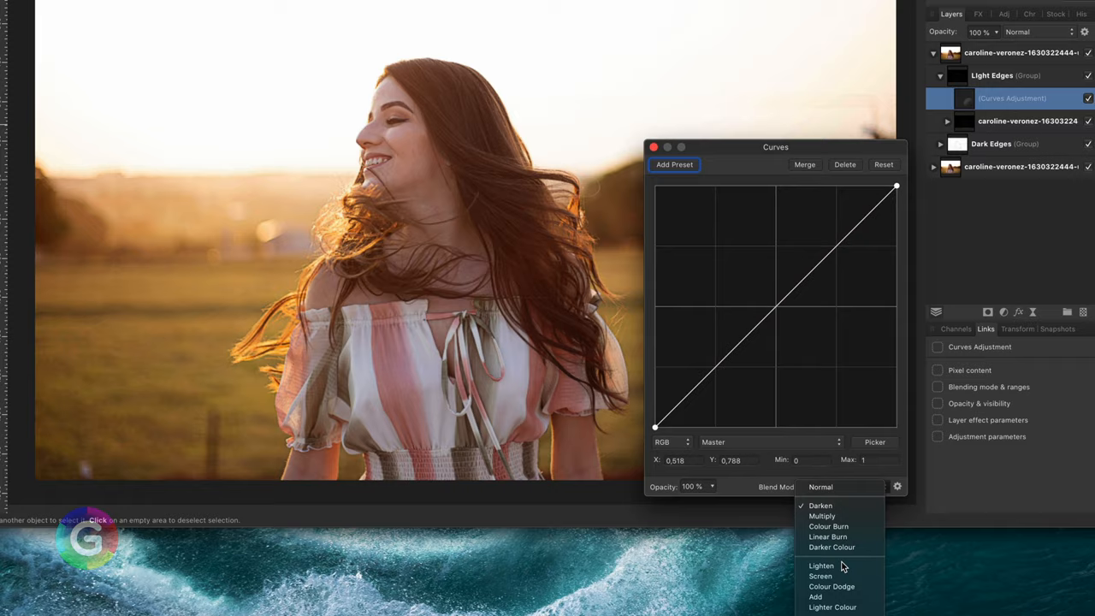
click(821, 575)
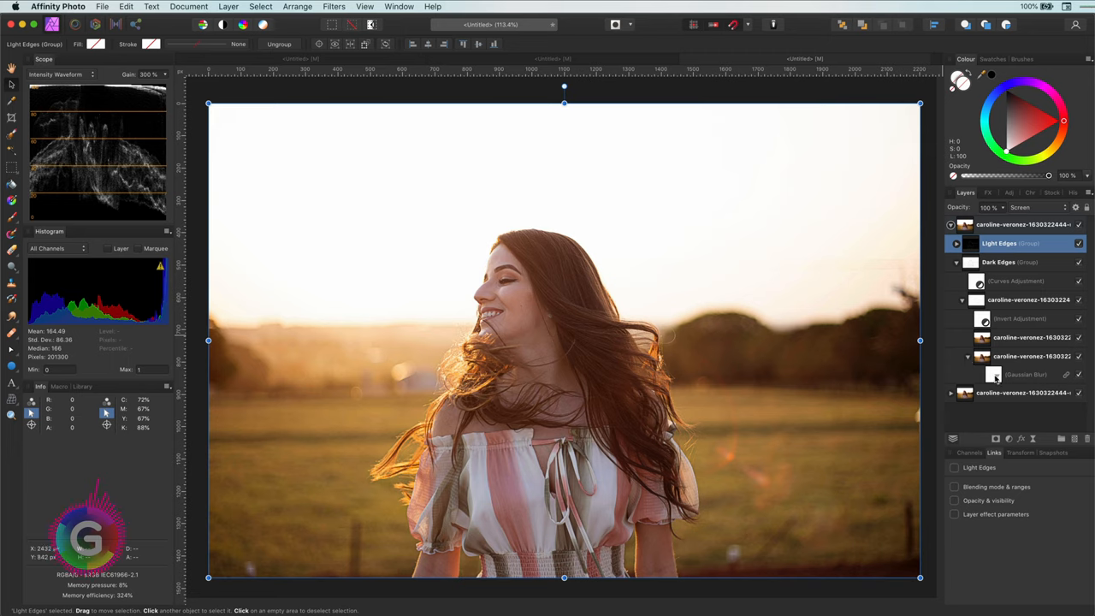
Duplicate the Gaussian Blur live filter and group the copy as 'Dark Edges Control' at the top.
click(1023, 374)
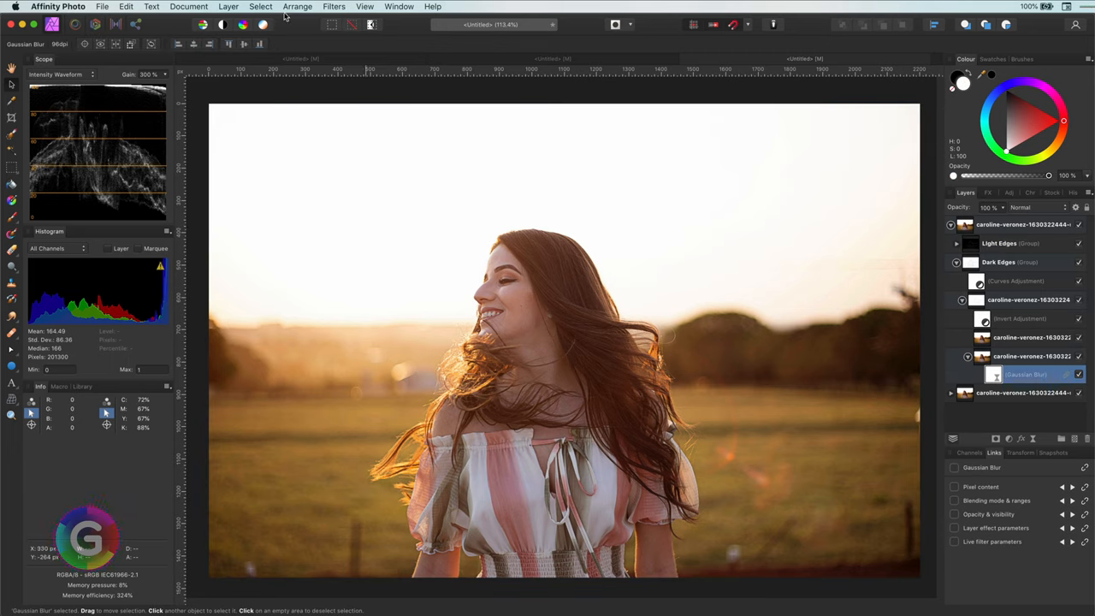
click(230, 7)
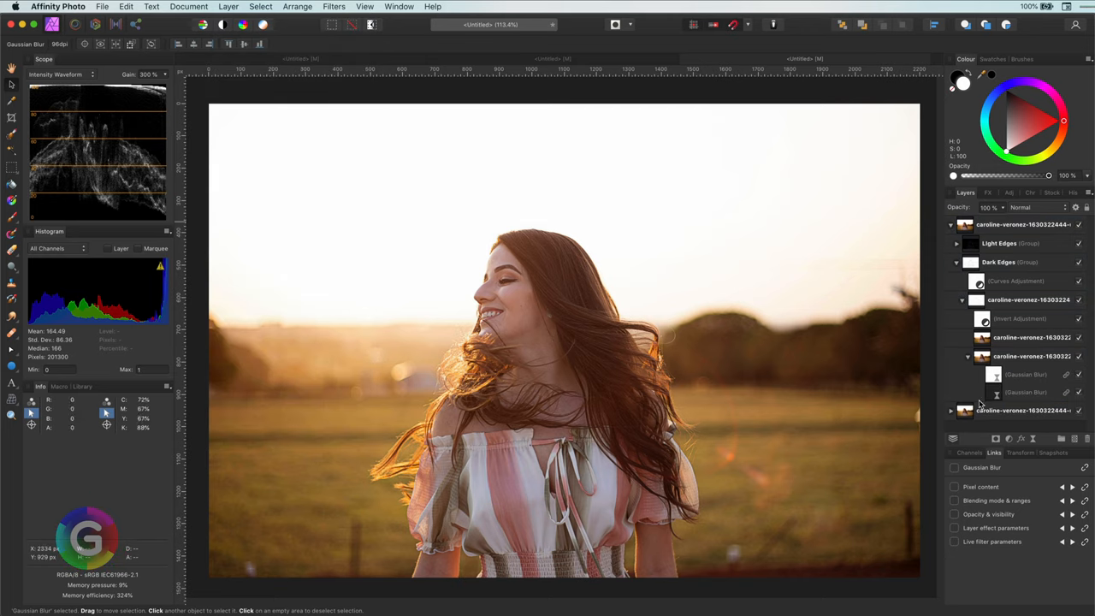
click(1026, 392)
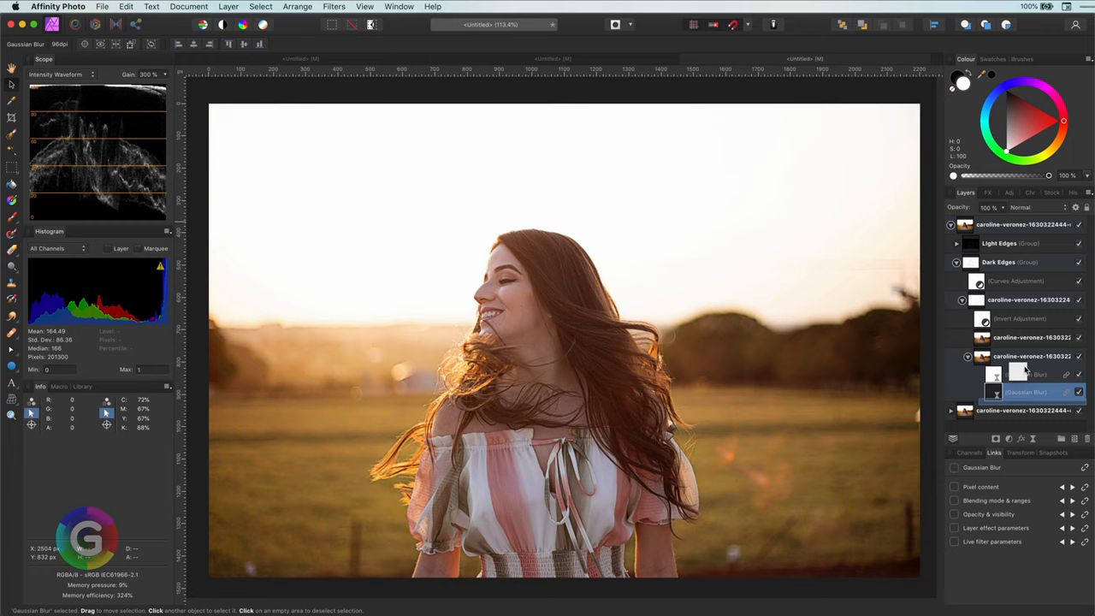
click(1026, 391)
text(Dark Edges Control)
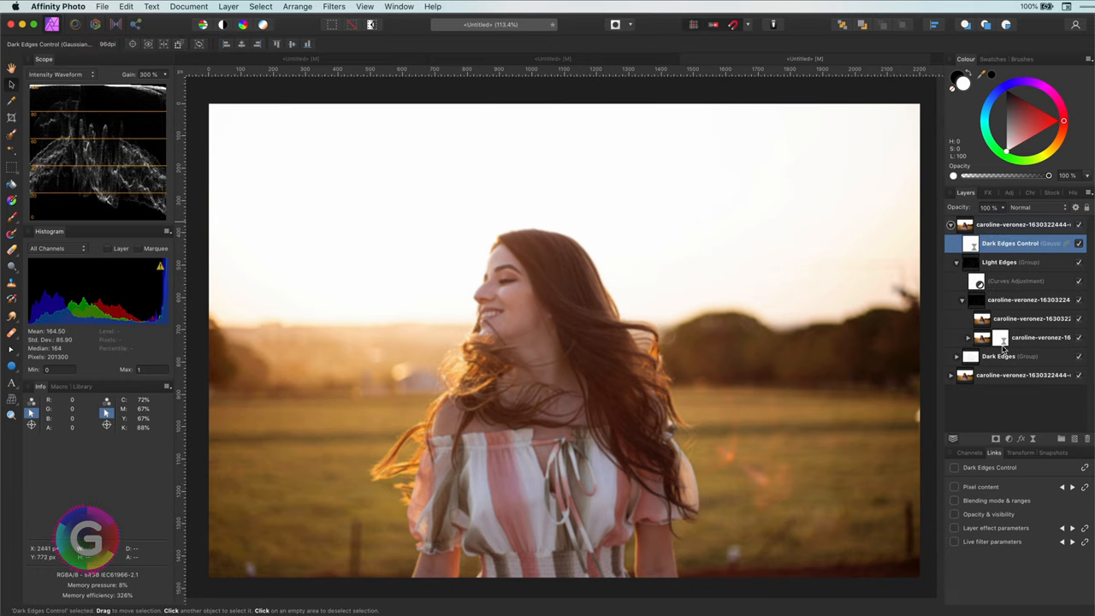
Select the blur inside Dark Edges Control and bring up its live filter settings.
click(229, 7)
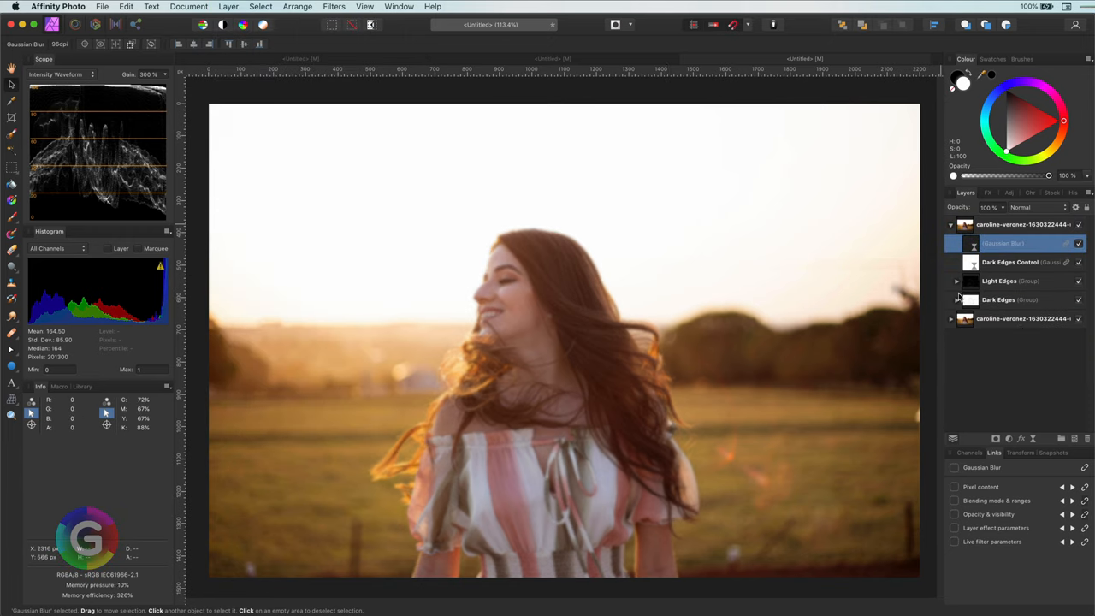
double_click(1009, 243)
text(Light Edges Control)
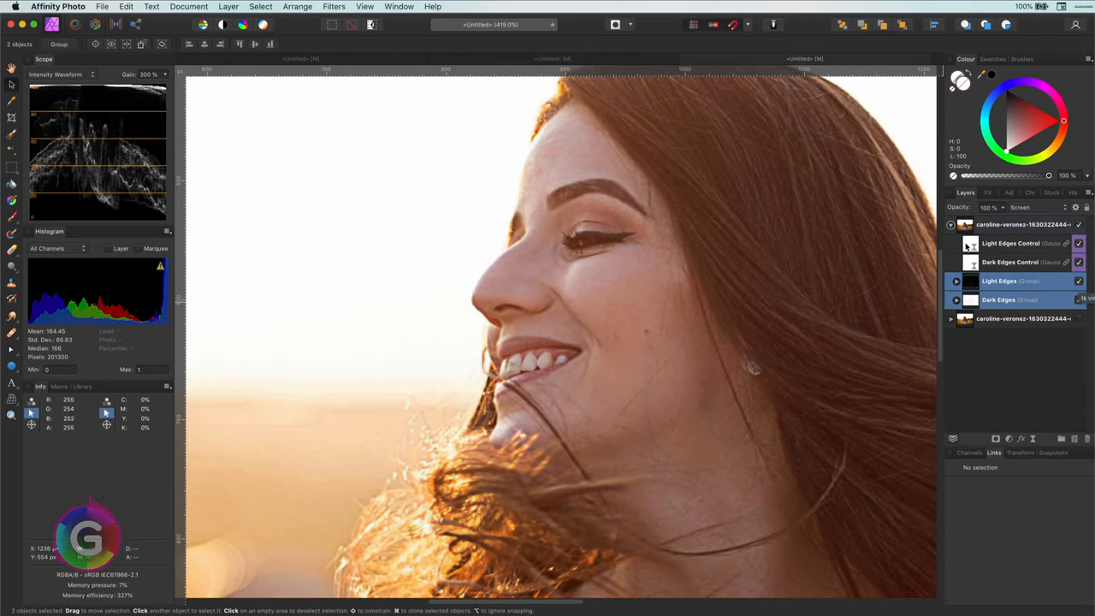
Nudge the Light Edges Control blur radius up and back down to judge the effect on the face.
click(1023, 224)
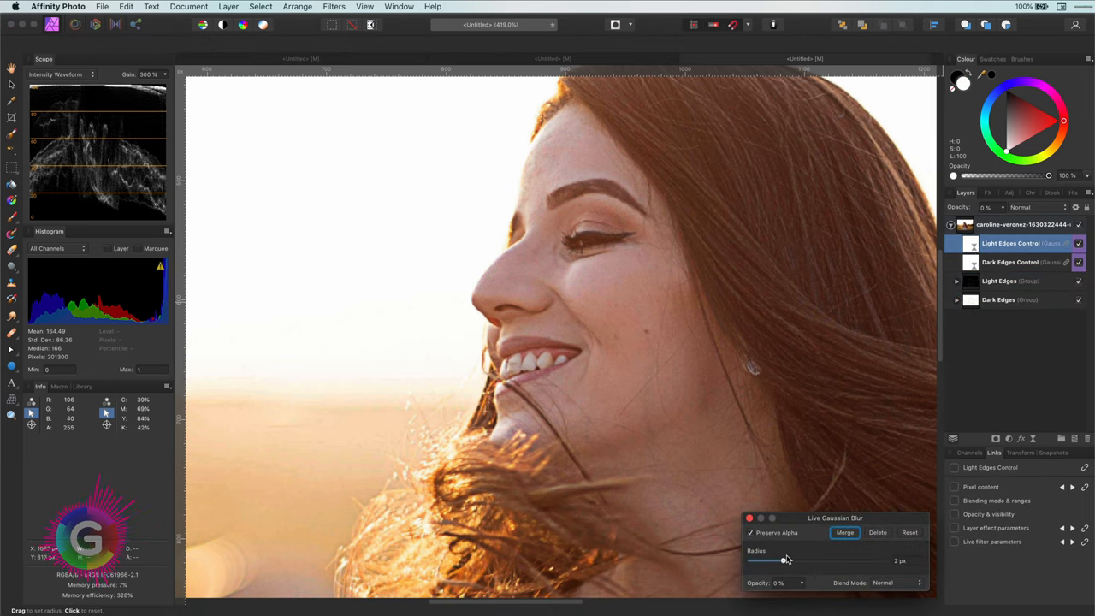
drag(783, 561, 817, 561)
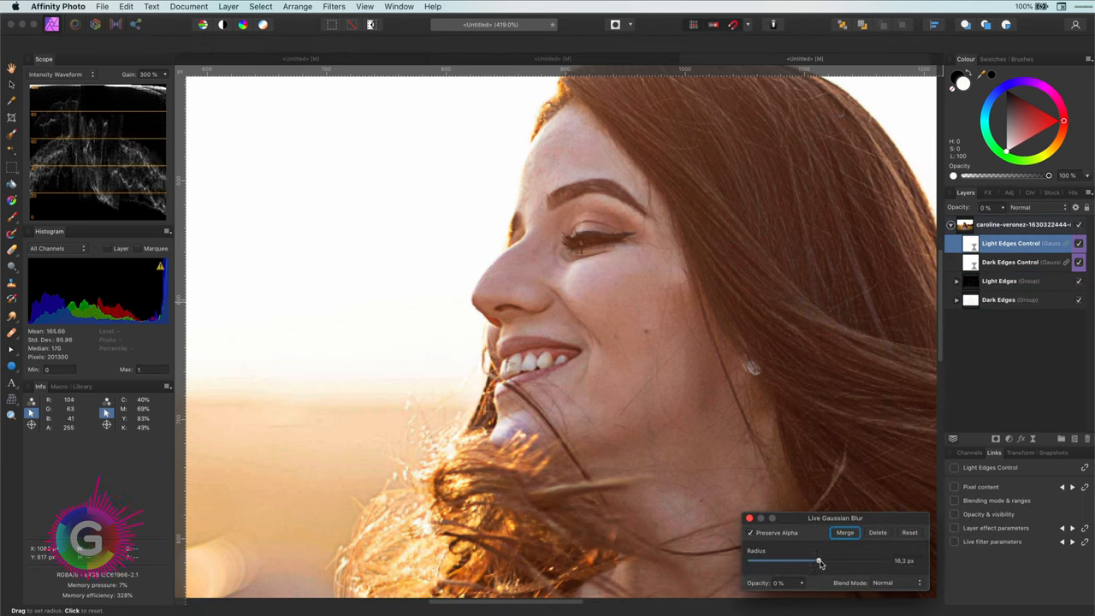
drag(817, 561, 773, 561)
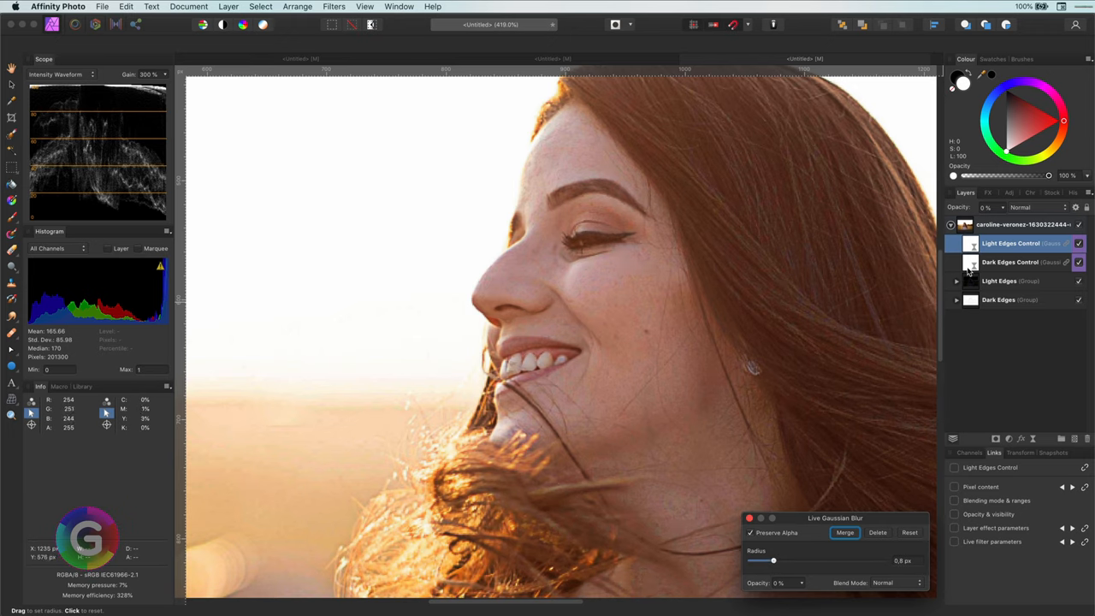
Vary the Dark Edges Control blur radius up and down, settling around 6 px.
click(1009, 262)
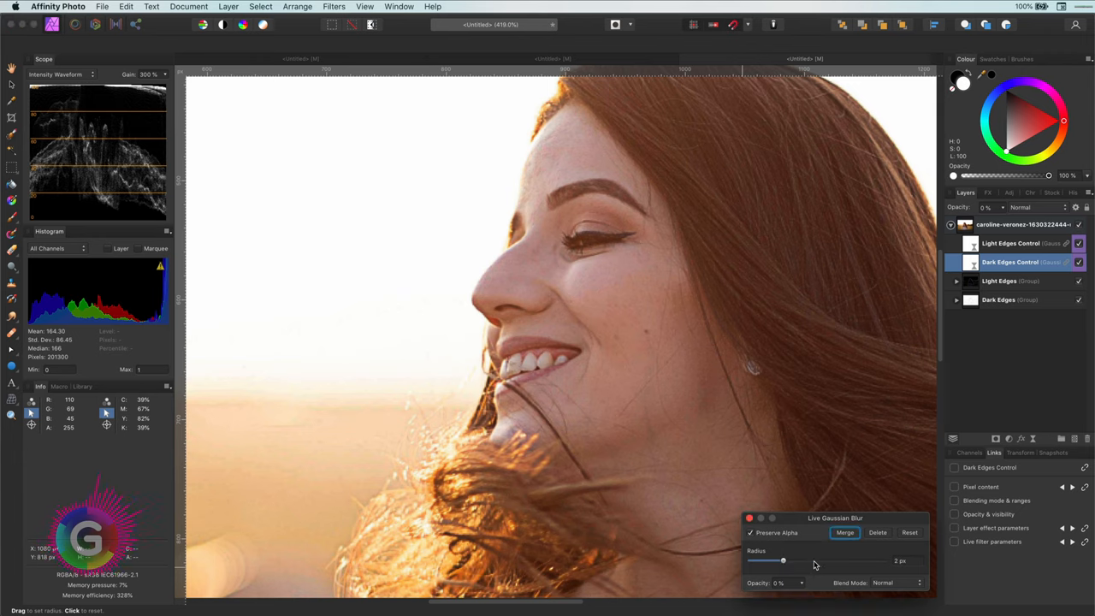
drag(783, 561, 817, 561)
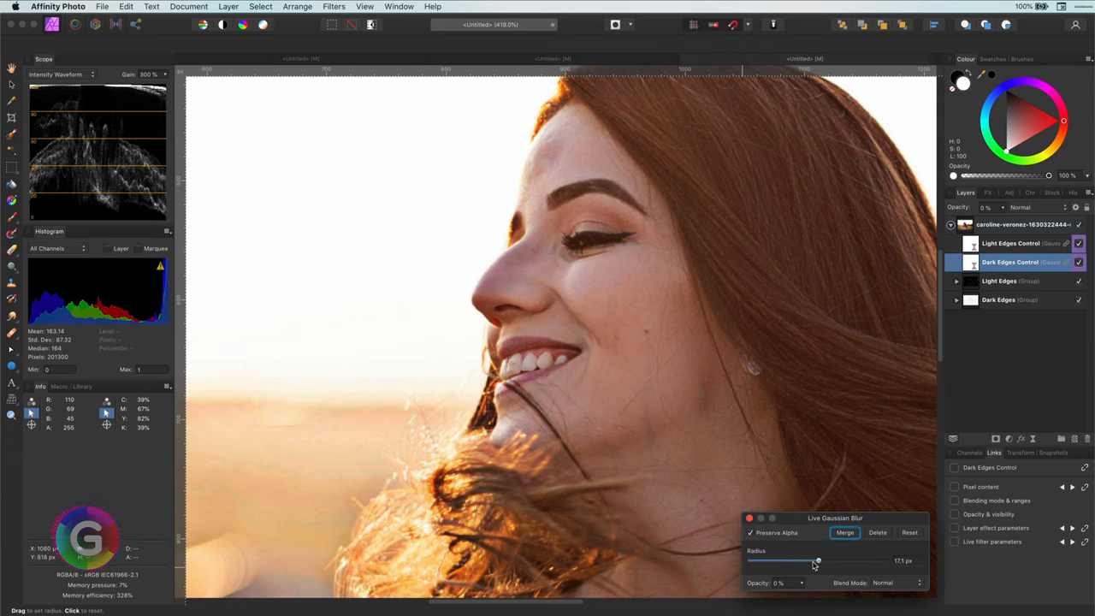
drag(817, 561, 790, 561)
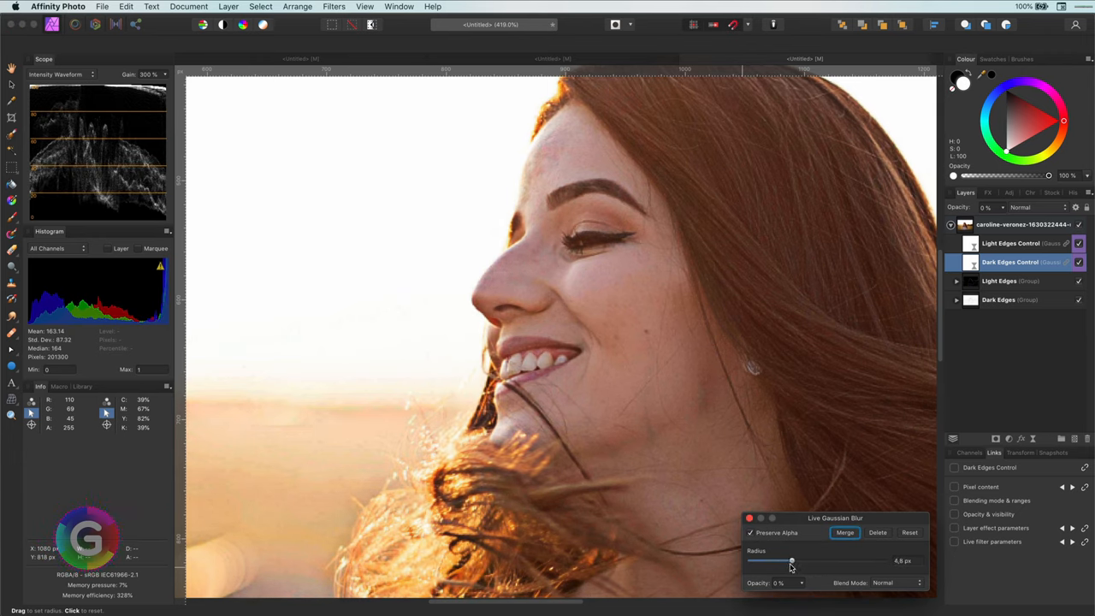
drag(790, 561, 818, 561)
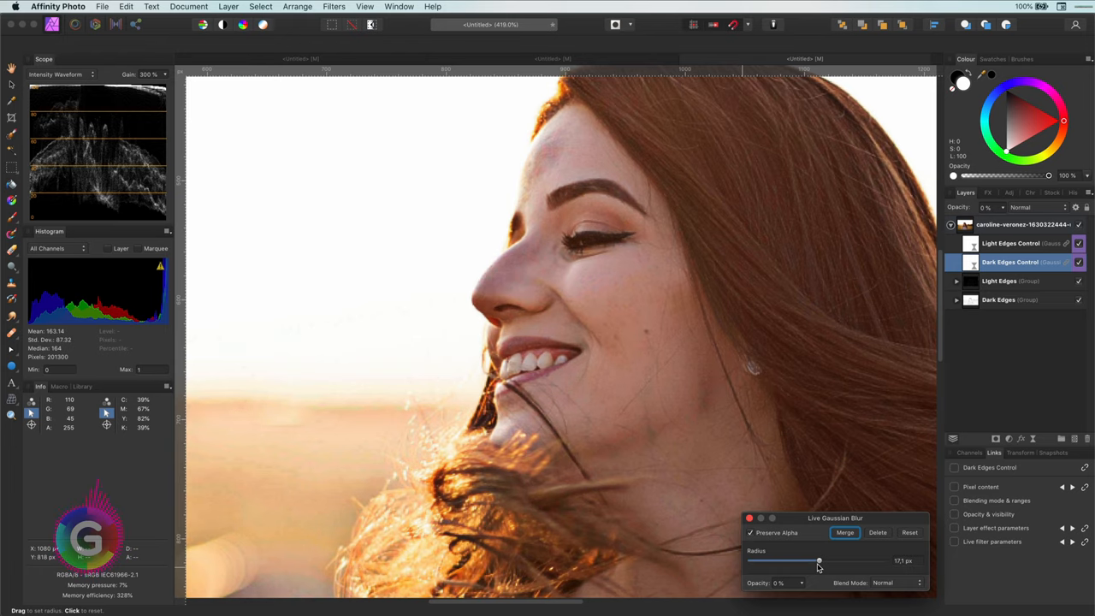
drag(818, 561, 786, 561)
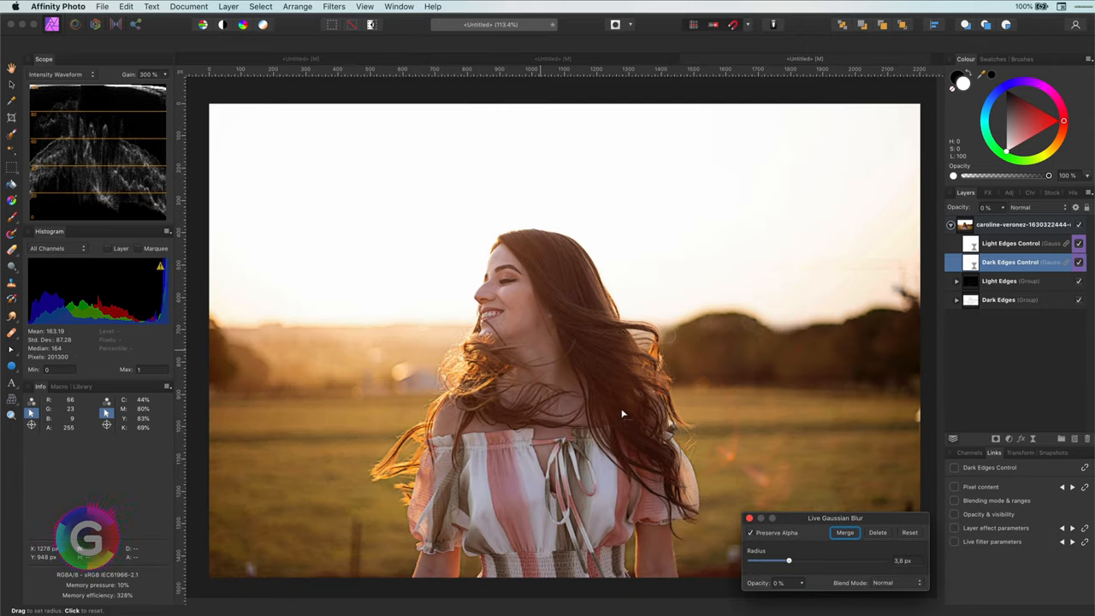
Raise the Dark Edges Control blur to about 12 px, then the Light Edges Control blur to roughly 12-13 px.
drag(787, 561, 826, 561)
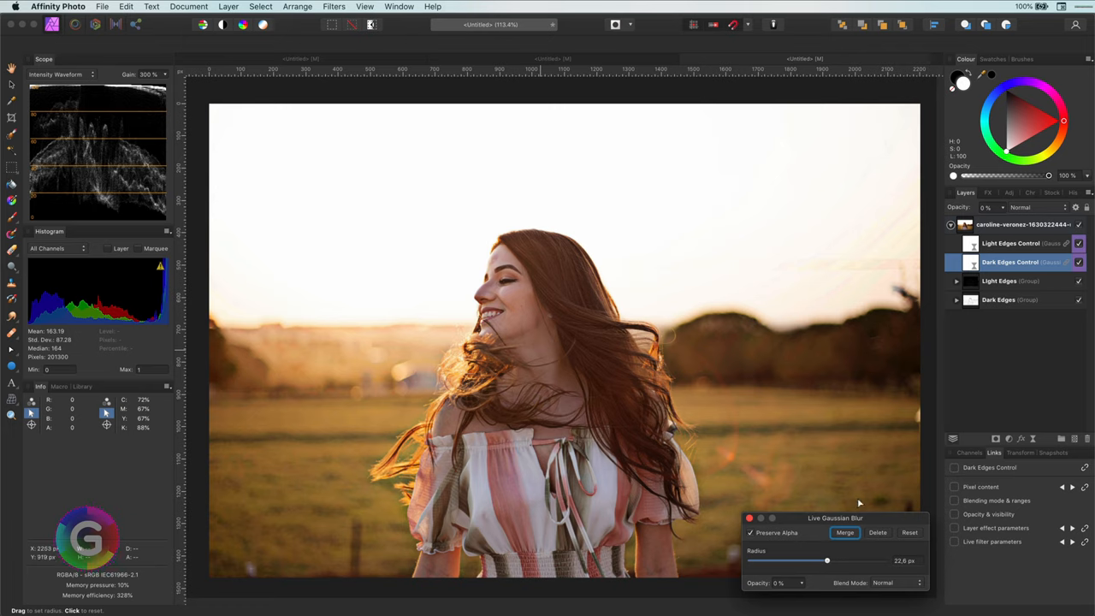
drag(826, 561, 788, 561)
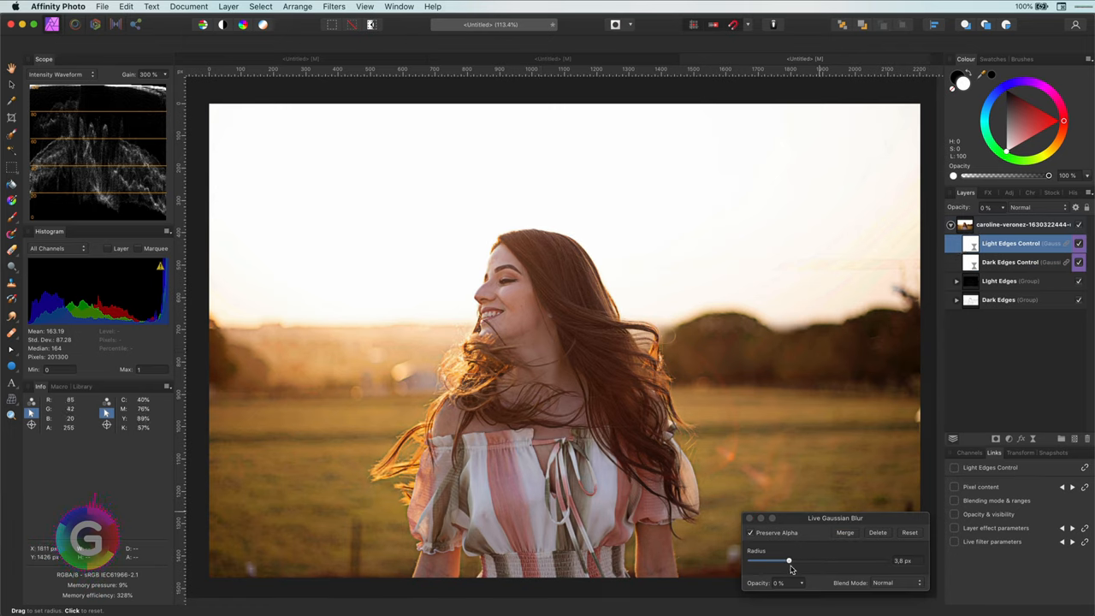
drag(789, 561, 793, 561)
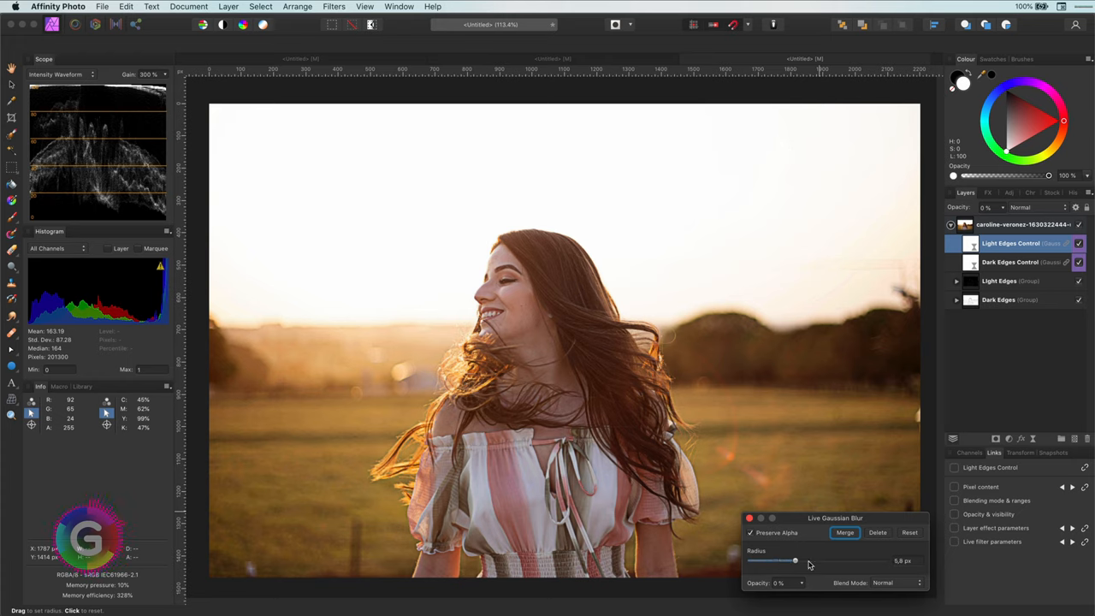
drag(794, 561, 831, 561)
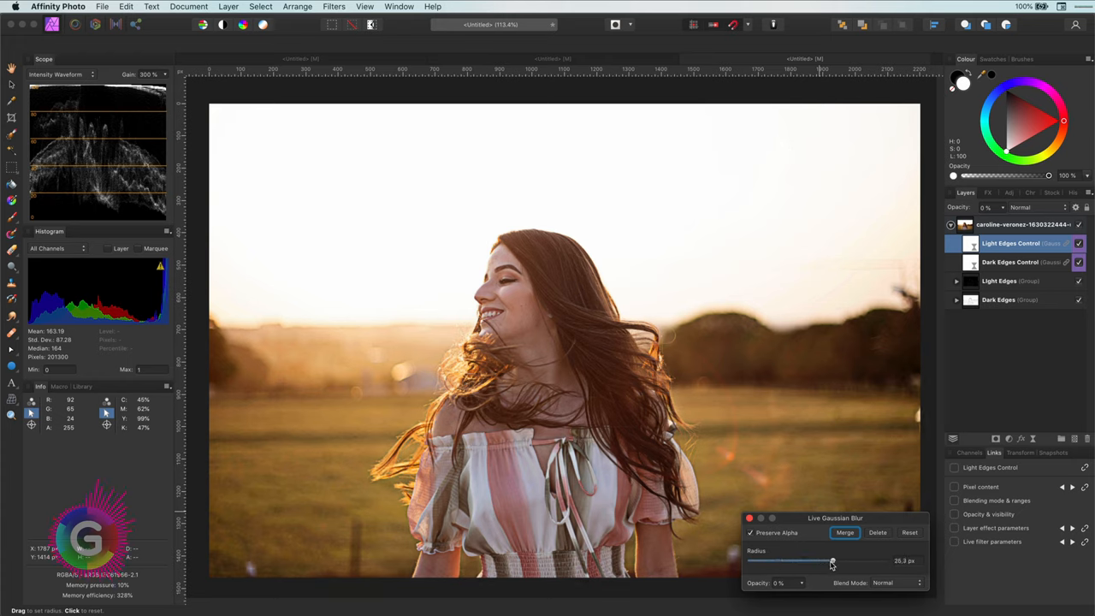
drag(831, 561, 826, 561)
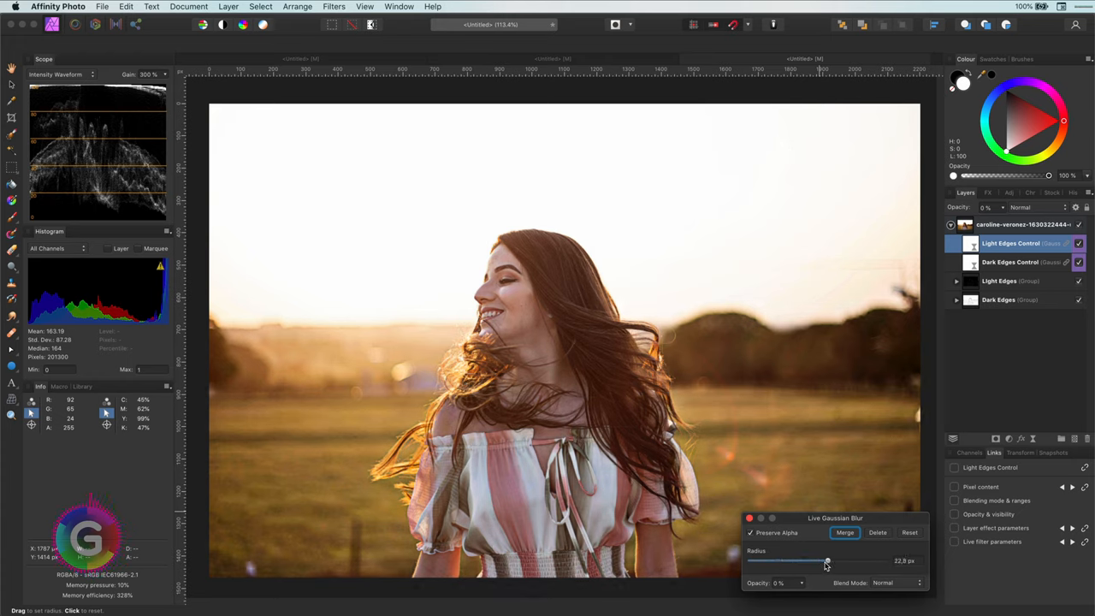